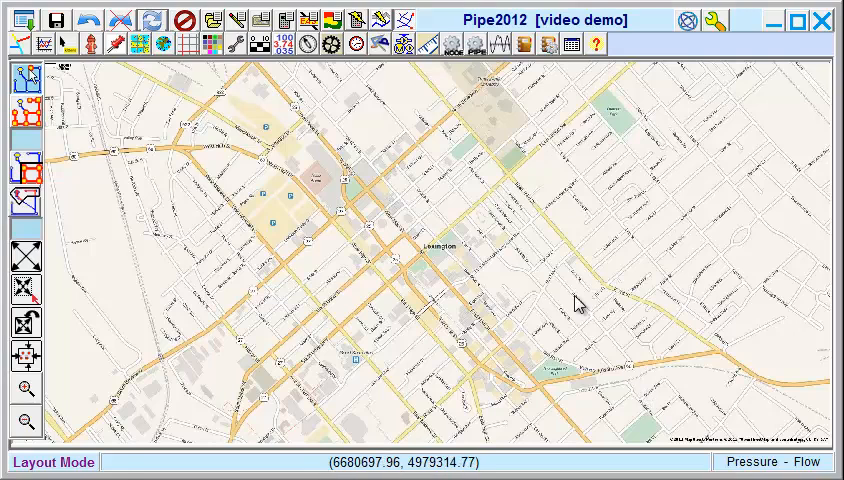
mouse_move(491, 172)
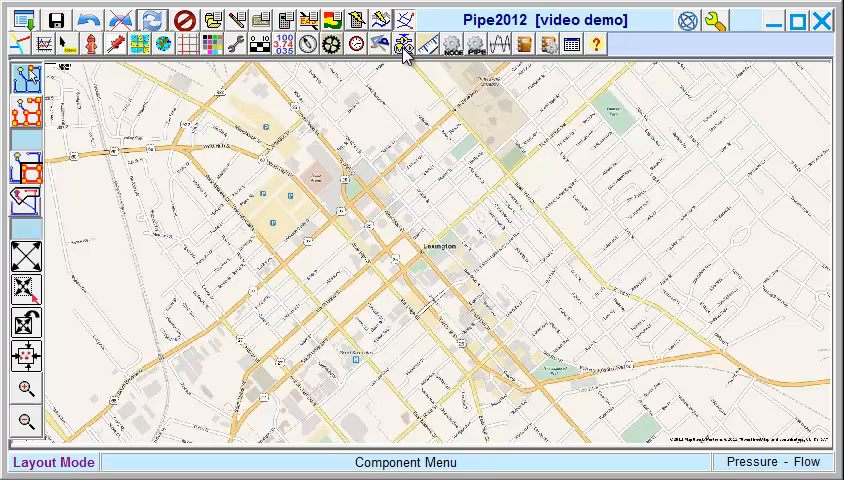
Step: Empty the pipe schedule table of every material, diameter and roughness value
click(403, 44)
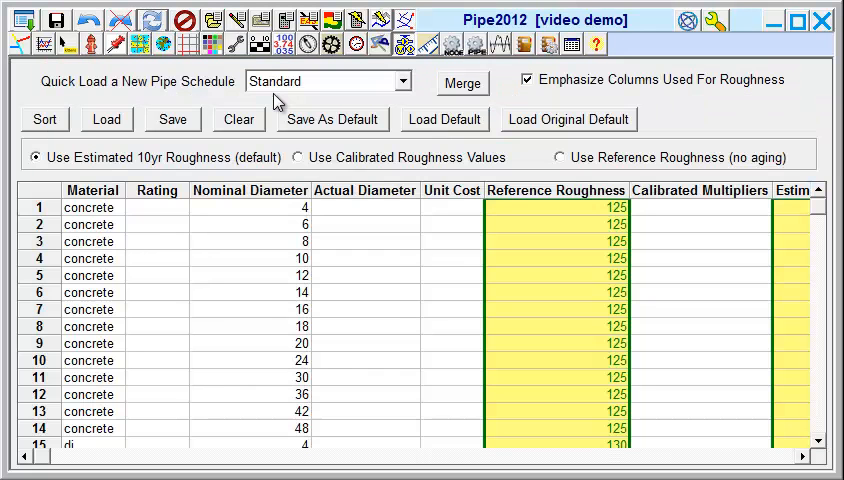
mouse_move(576, 437)
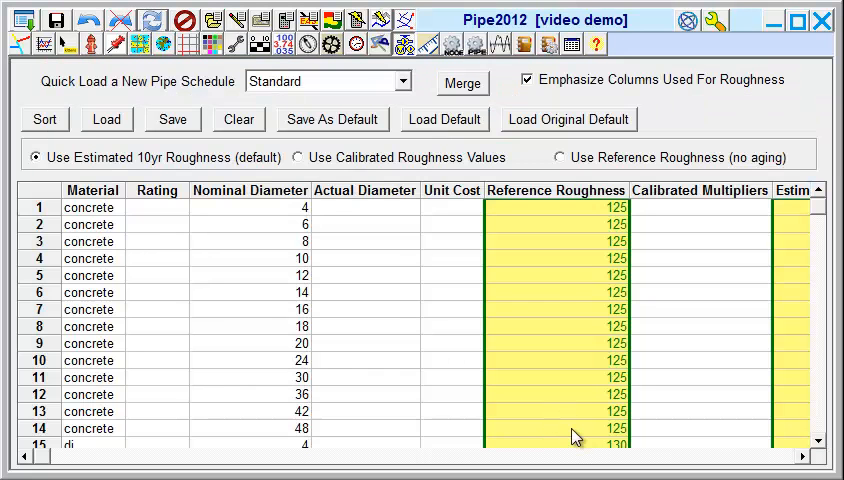
mouse_move(589, 410)
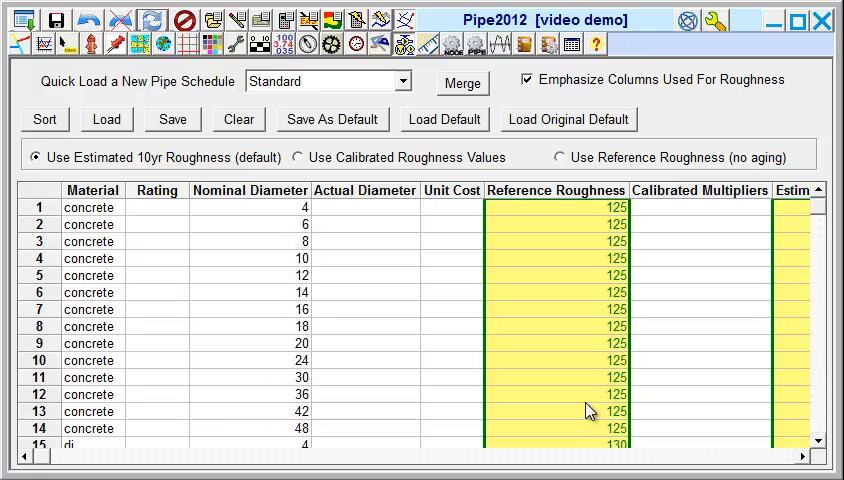
mouse_move(821, 384)
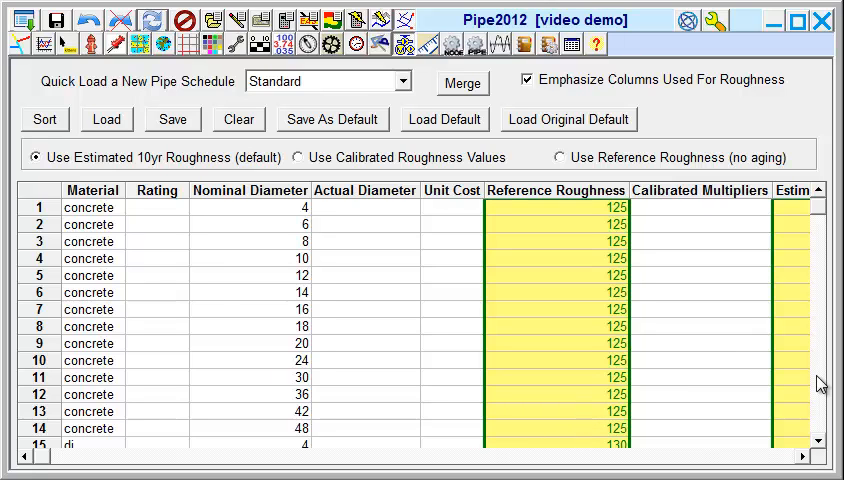
scroll(down, 3)
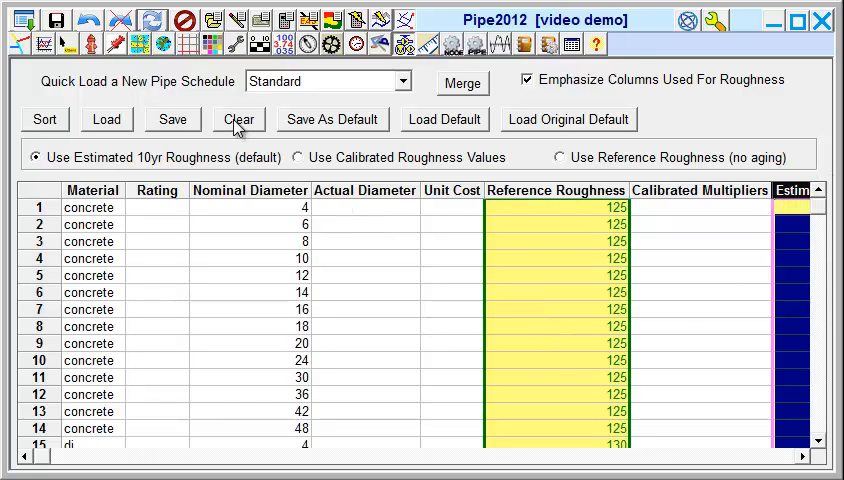
click(238, 119)
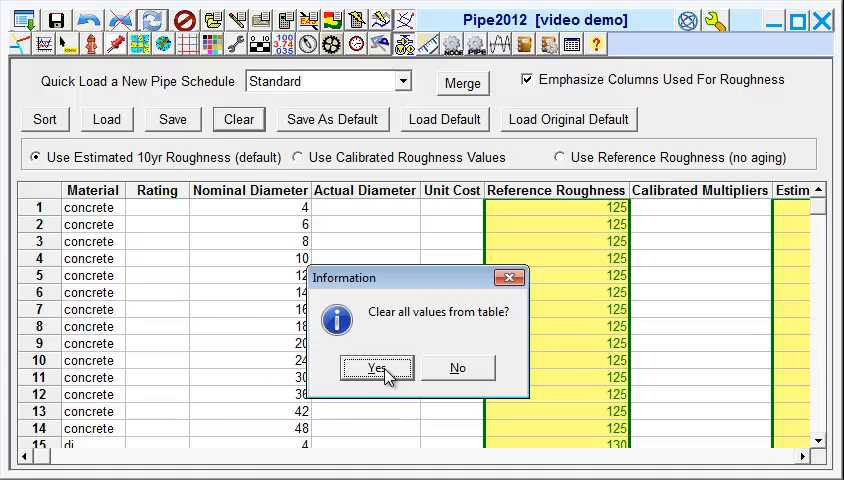
click(377, 367)
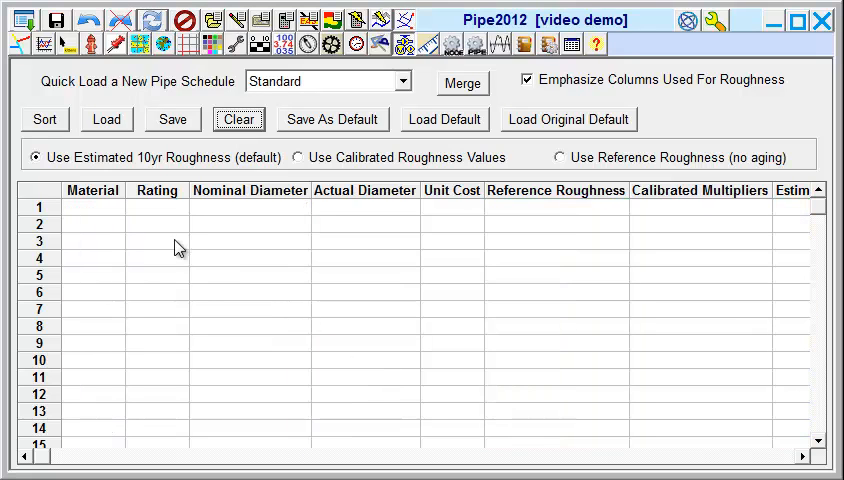
Step: Enter PVC rows with 4, 6 and 8-inch diameters and save the schedule as 'video demo'
click(92, 207)
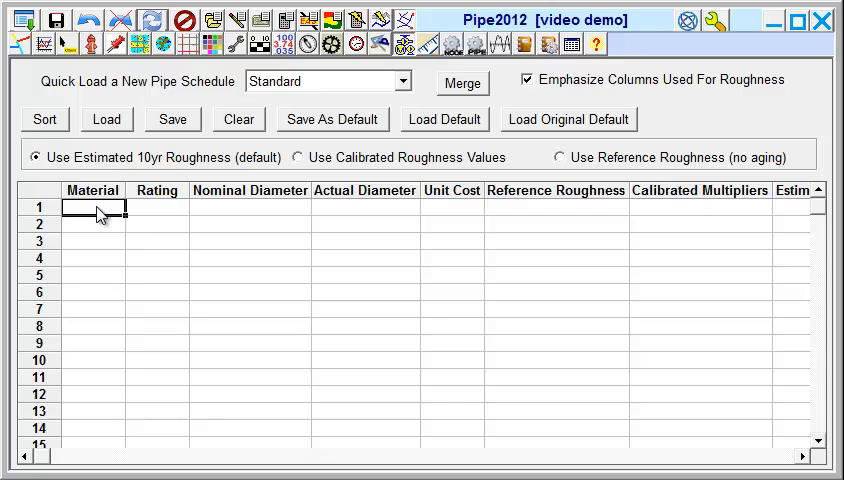
text(pvc)
click(250, 224)
text(6)
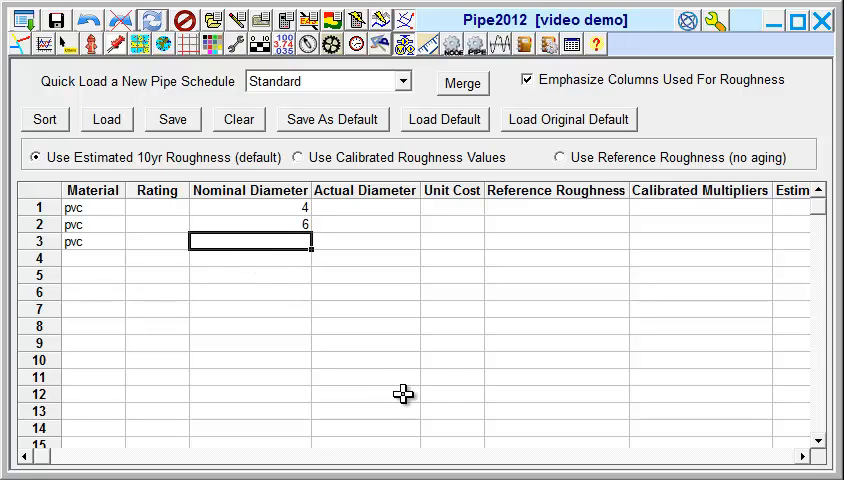
text(8)
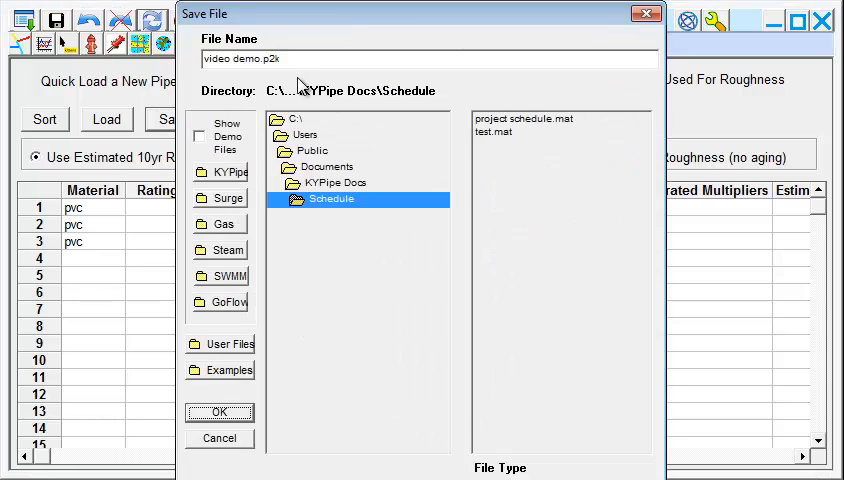
key(BackSpace)
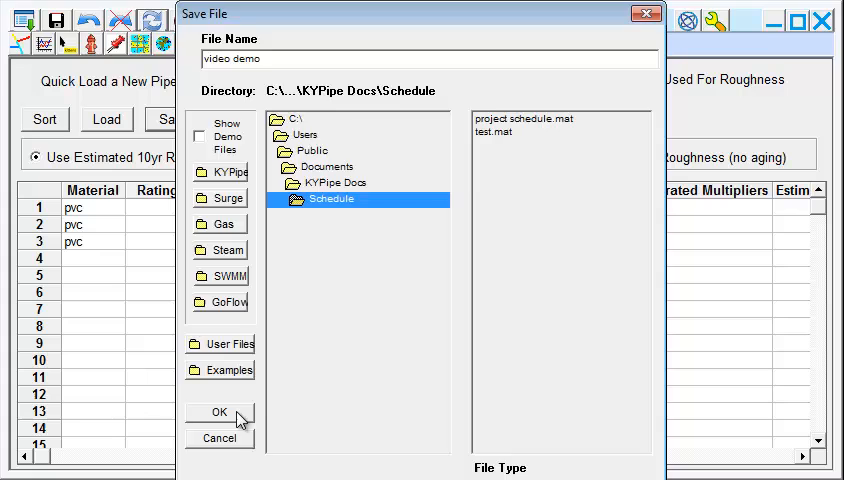
click(218, 412)
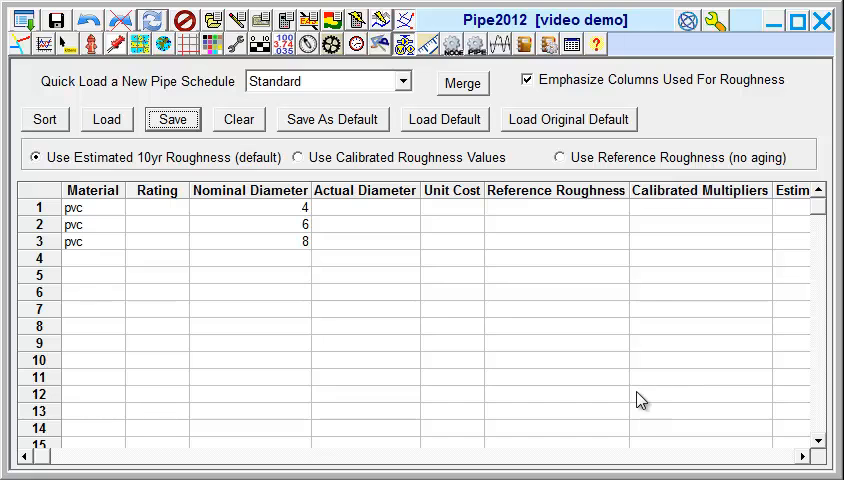
mouse_move(648, 404)
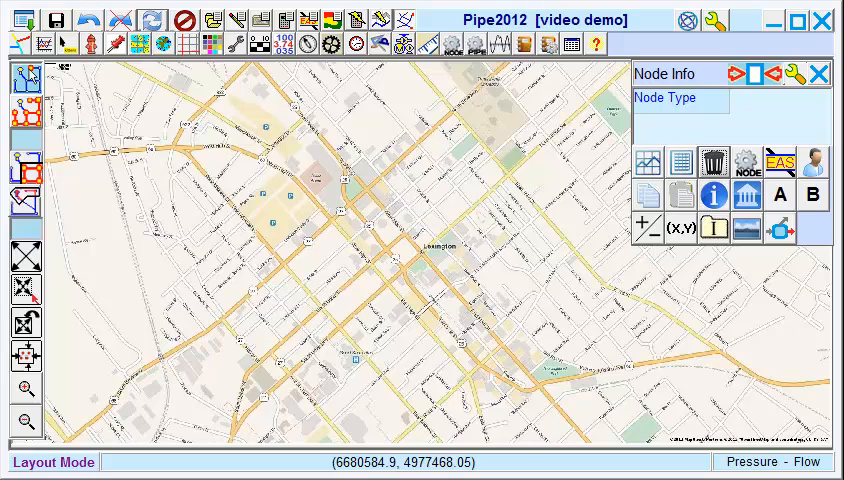
mouse_move(229, 380)
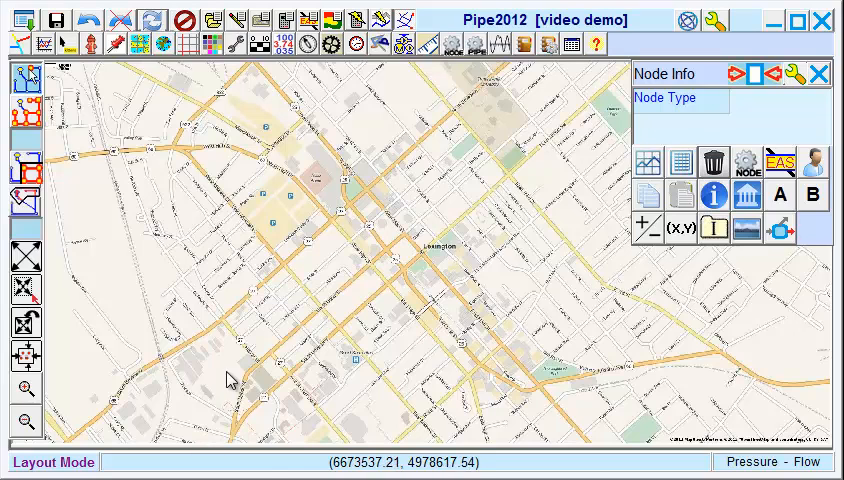
Step: Draw connected PVC pipes and junctions over downtown Lexington, closing them into loops
click(215, 340)
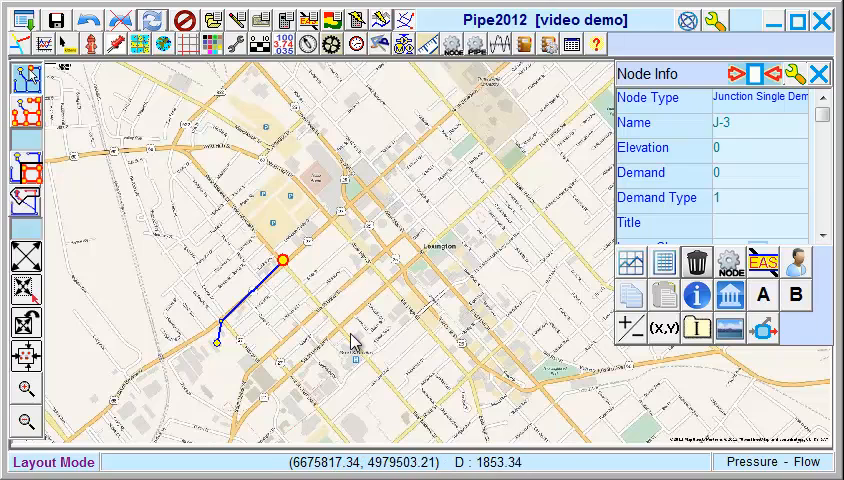
click(340, 325)
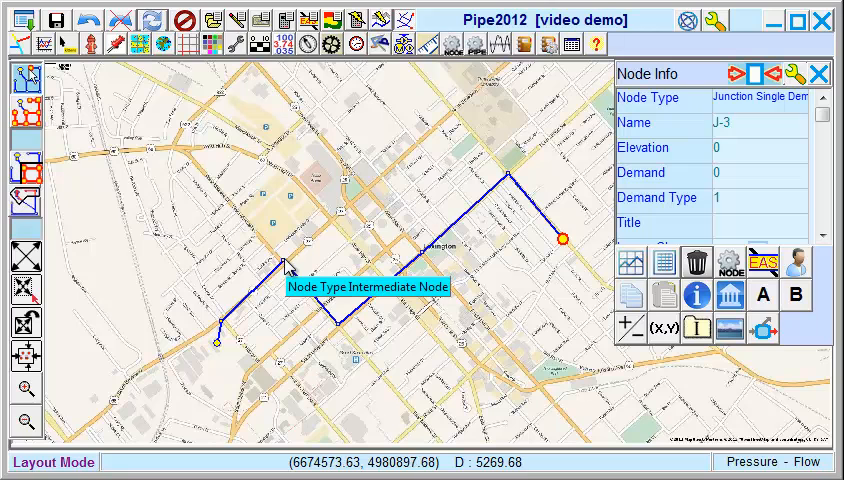
click(287, 263)
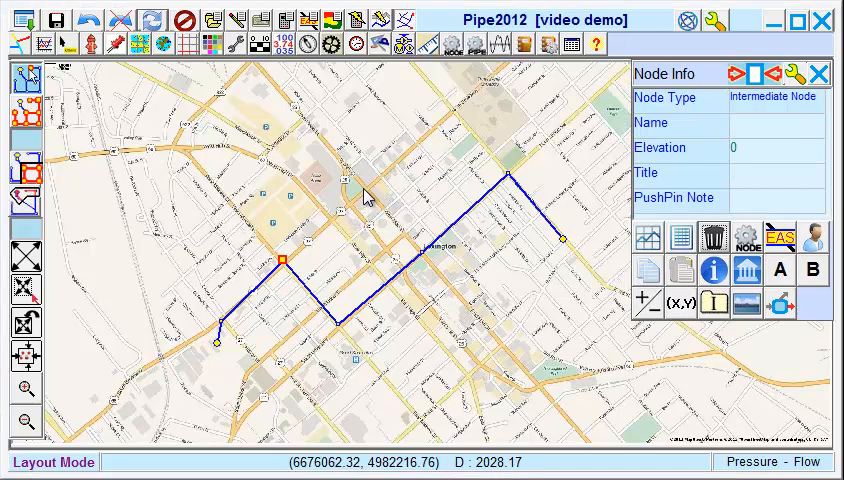
click(367, 189)
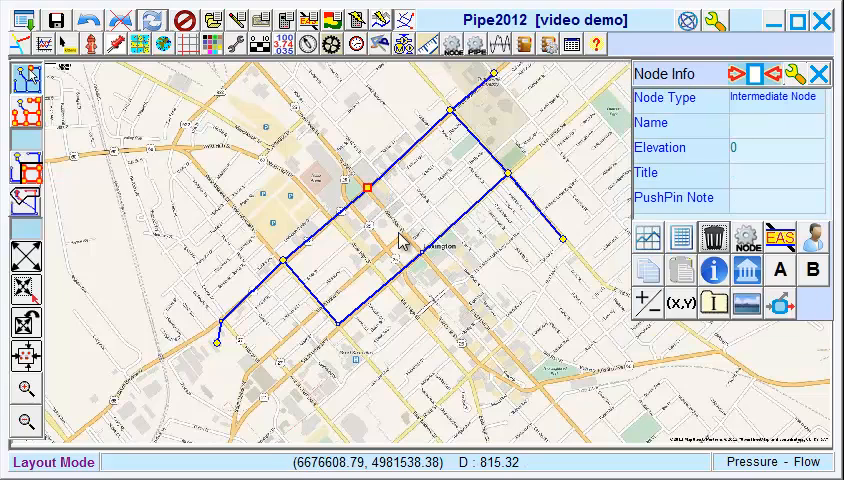
click(475, 130)
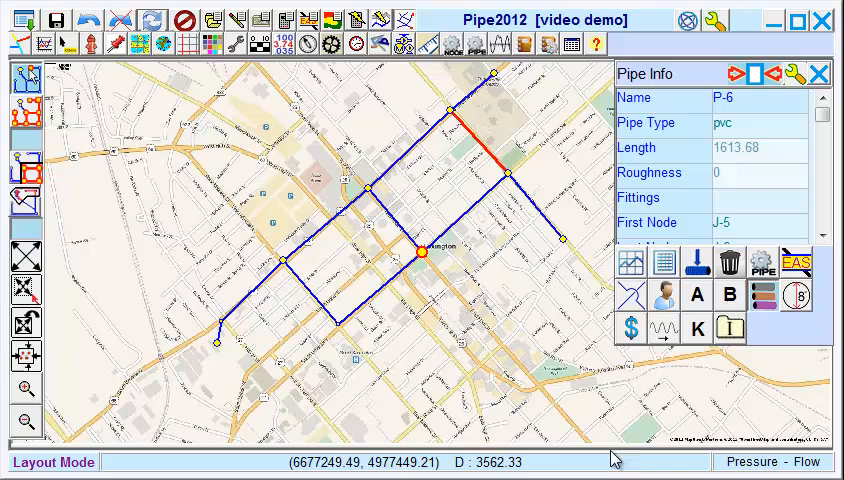
Step: Assign schedule PVC sizes to pipes: P-3 as pvc - 4, P-7 as pvc - 8, P-9 as pvc - 6
click(819, 73)
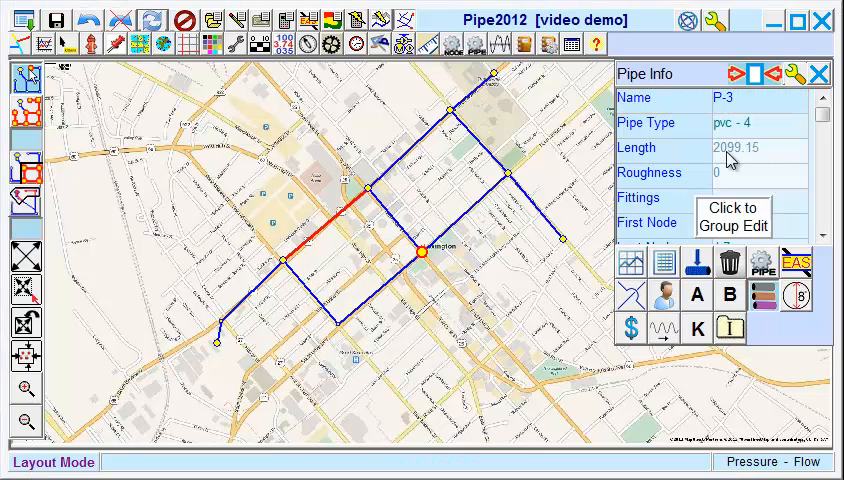
click(758, 123)
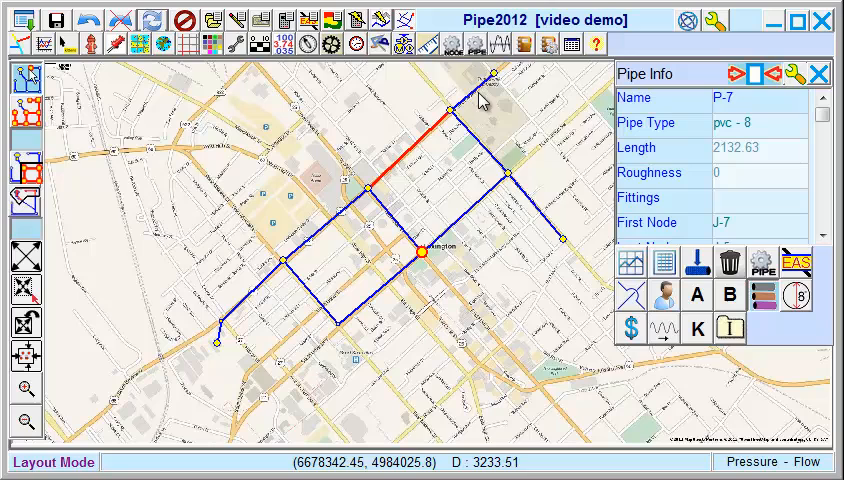
click(470, 105)
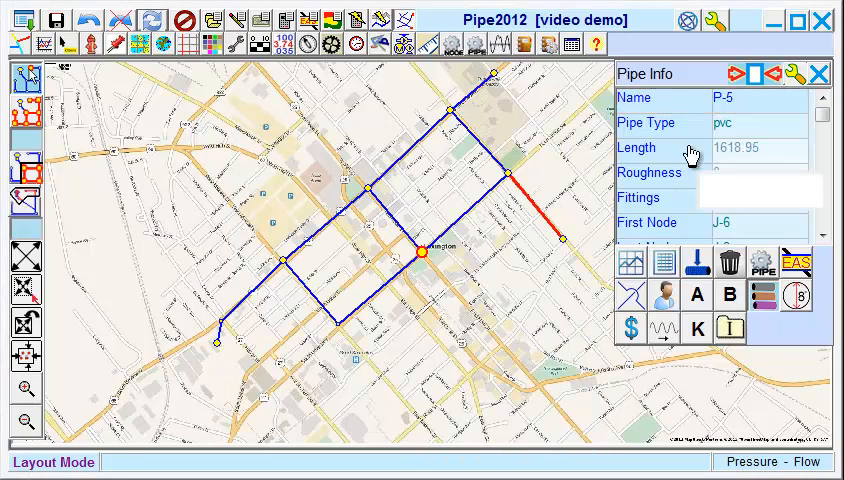
click(757, 123)
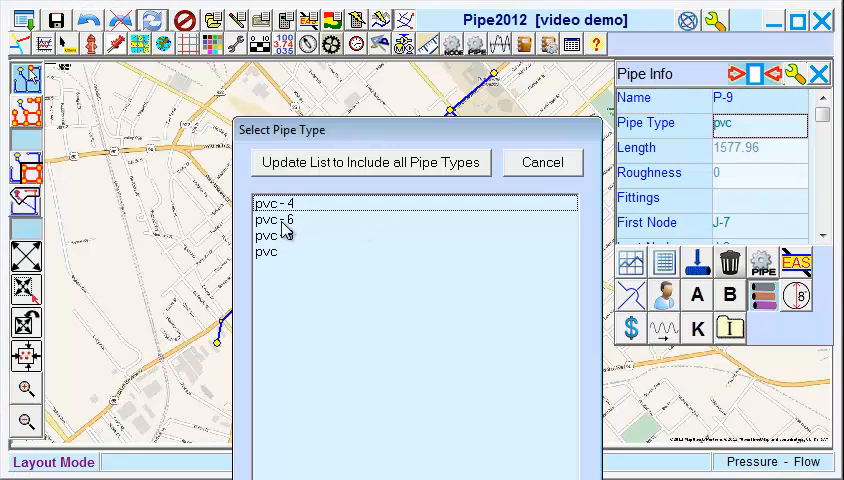
double_click(270, 219)
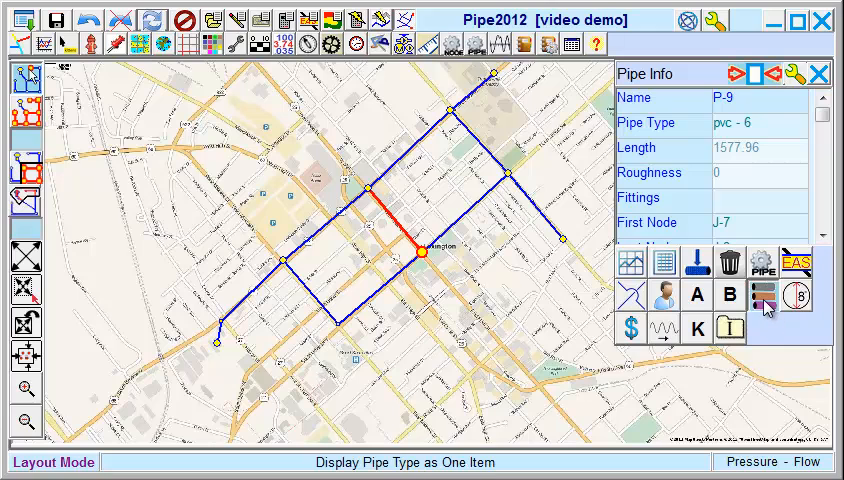
mouse_move(722, 128)
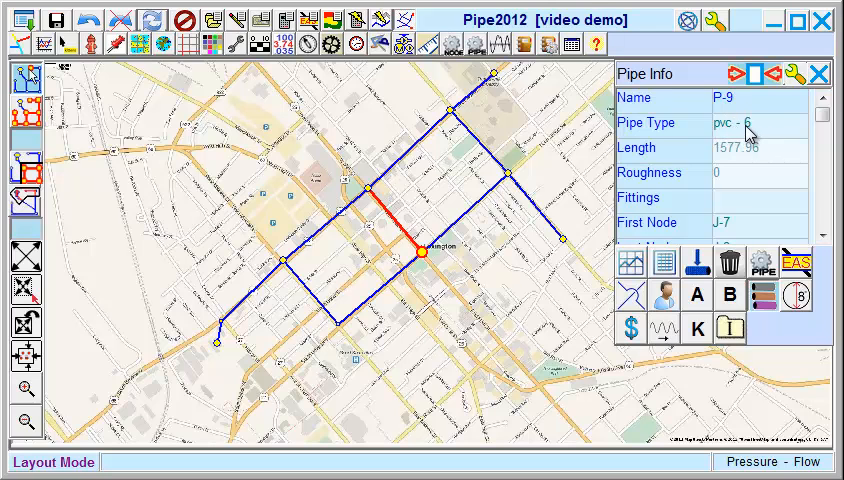
mouse_move(790, 133)
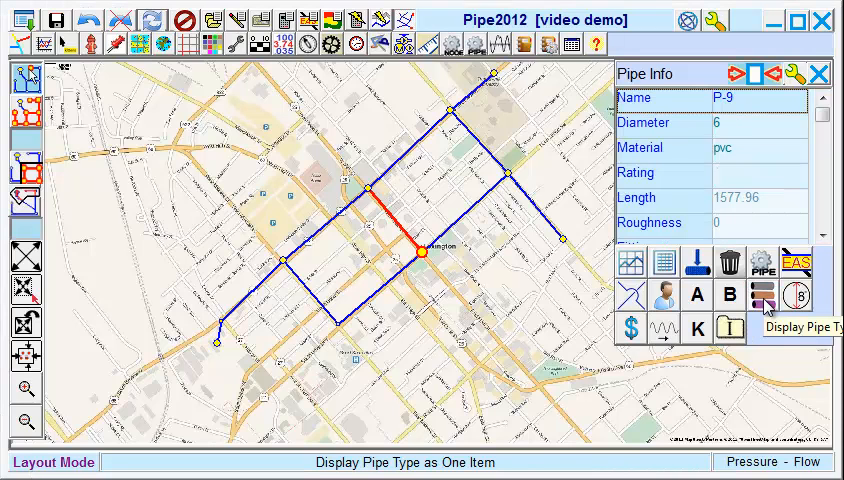
mouse_move(771, 305)
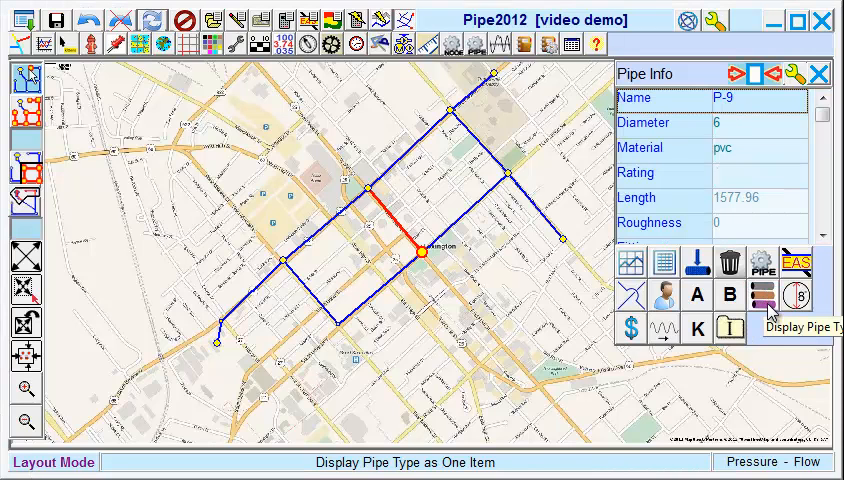
mouse_move(760, 131)
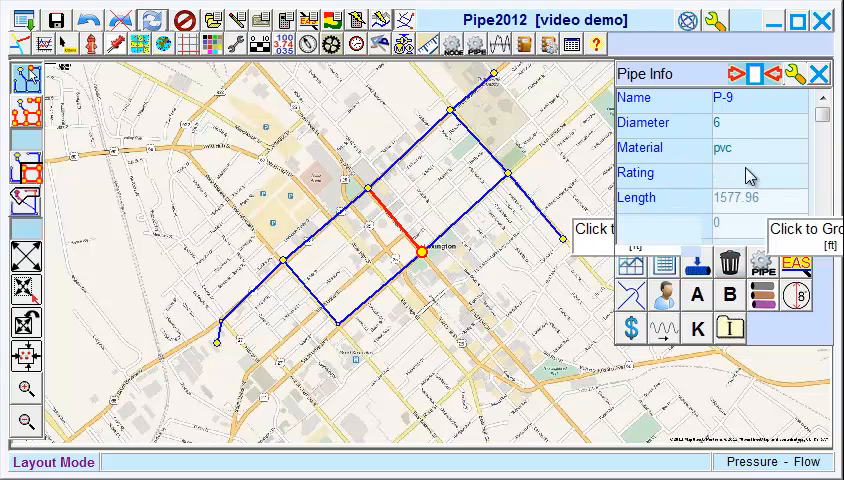
mouse_move(746, 170)
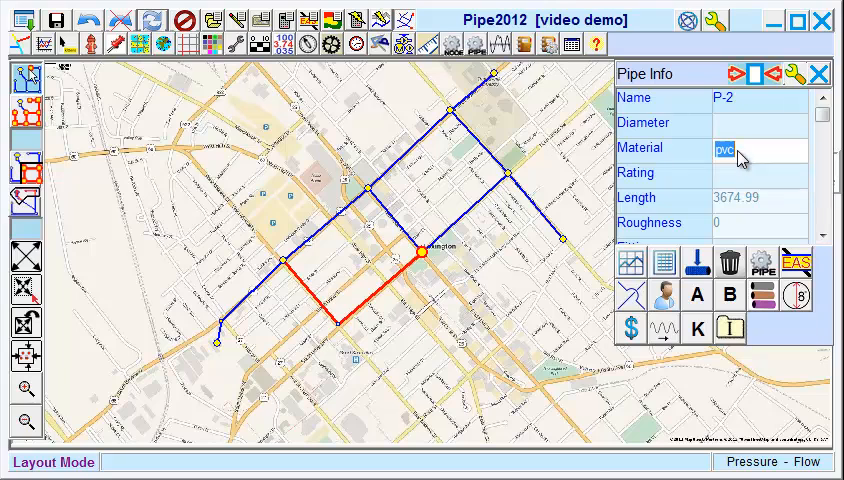
mouse_move(779, 142)
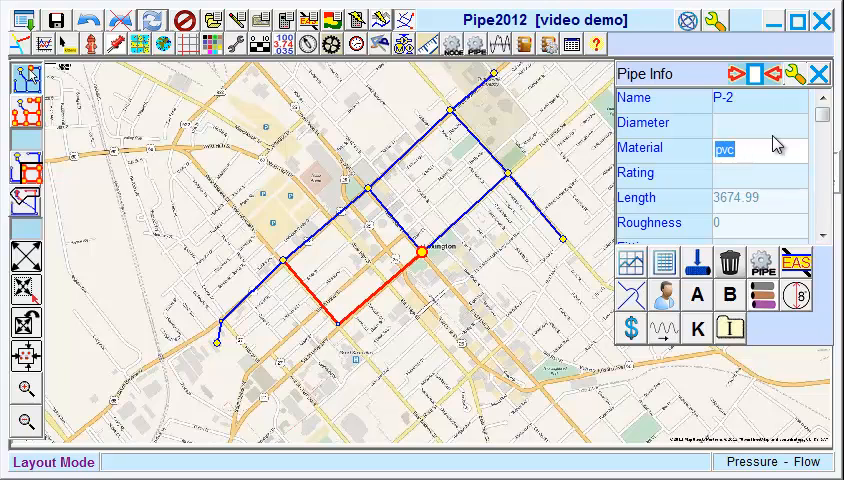
Step: Set P-2's material to 'ductile iron' and view the resulting ductile iron - 6 pipe type
text(ductile)
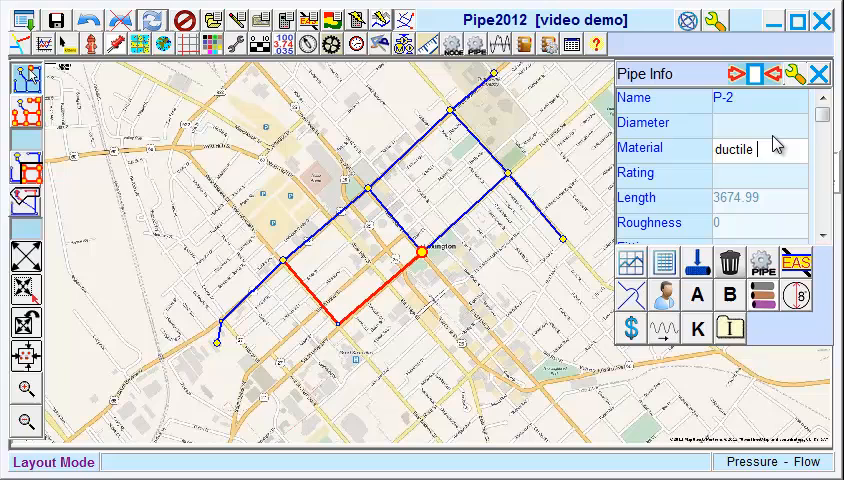
text(iron)
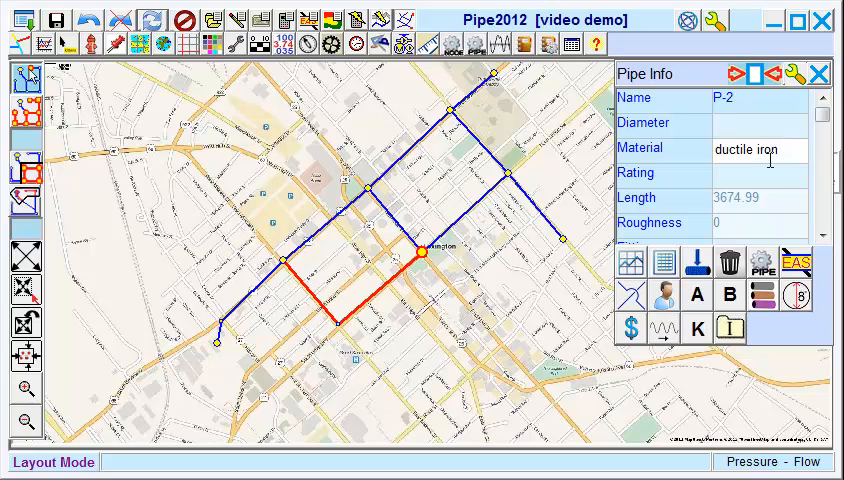
click(760, 122)
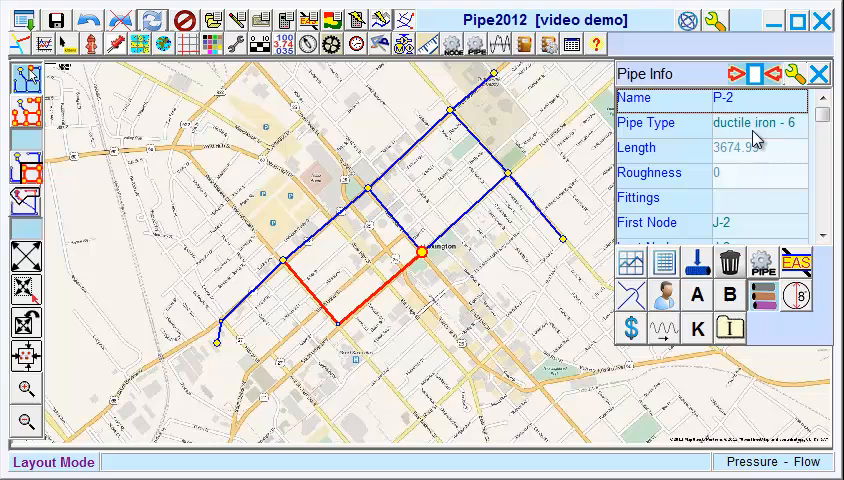
click(760, 123)
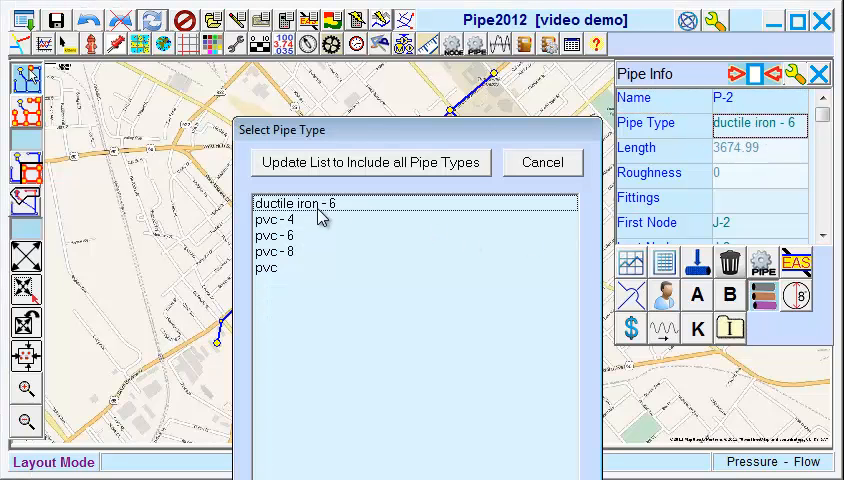
mouse_move(307, 215)
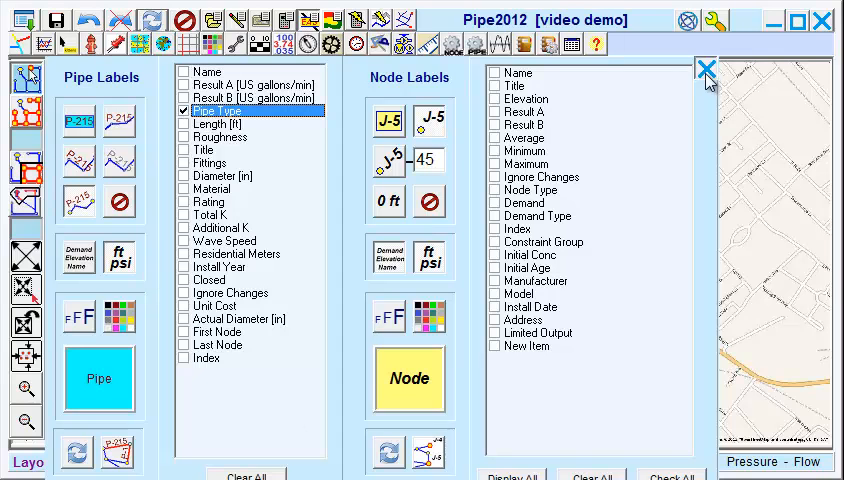
Step: Close the Labels dialog with Pipe Type pipe labels enabled on the map
click(706, 68)
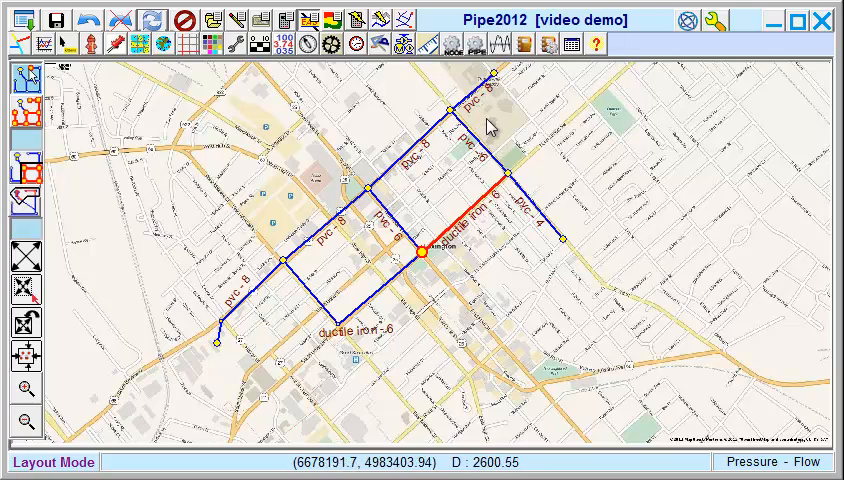
mouse_move(555, 340)
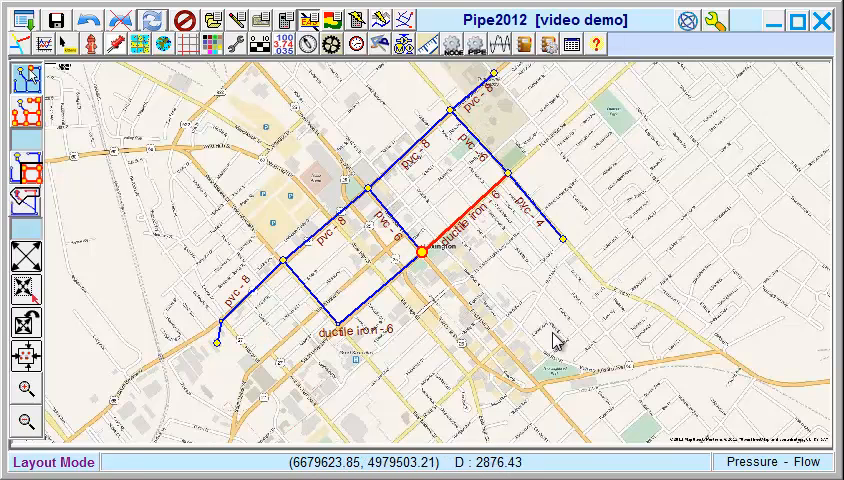
mouse_move(400, 252)
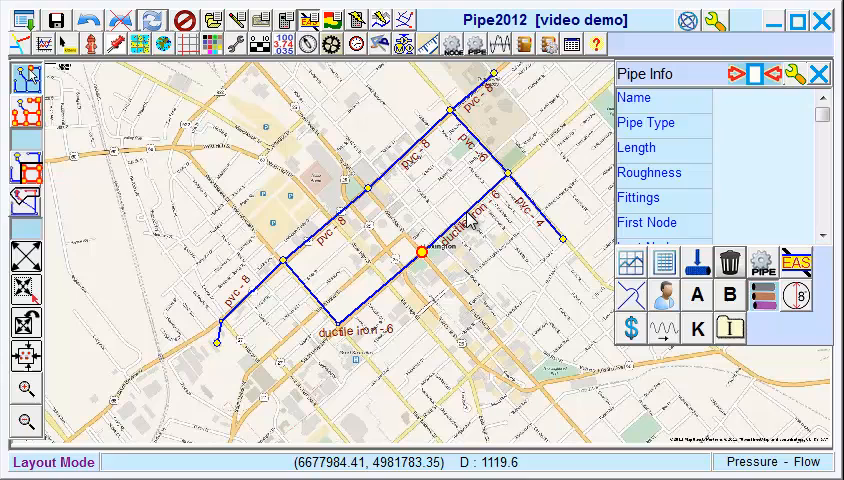
Step: Add one long-radius 90° elbow and one open gate valve to P-2, giving K 0.62
click(360, 290)
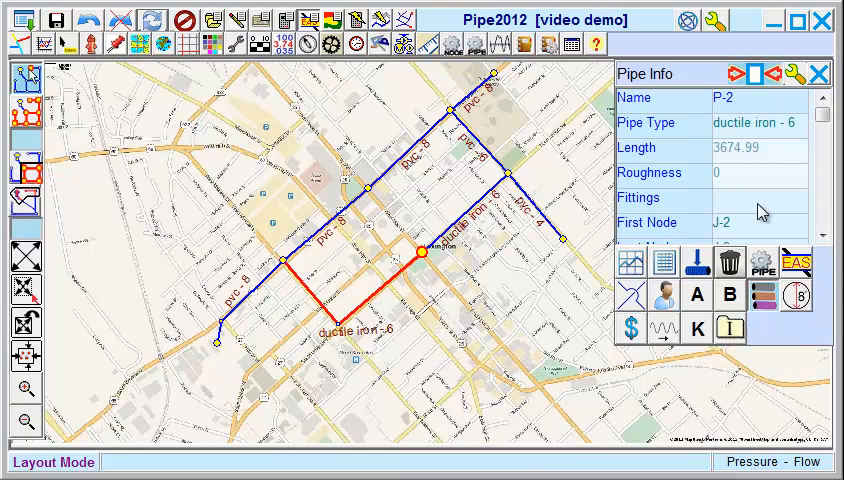
mouse_move(752, 204)
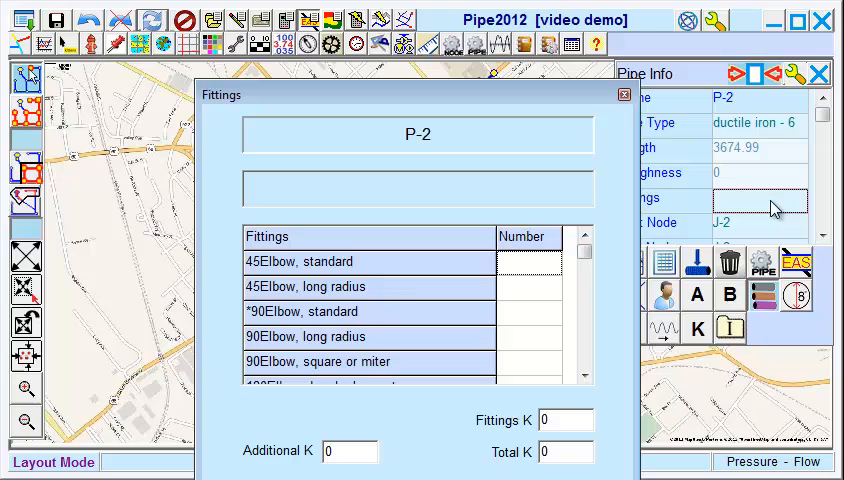
mouse_move(496, 333)
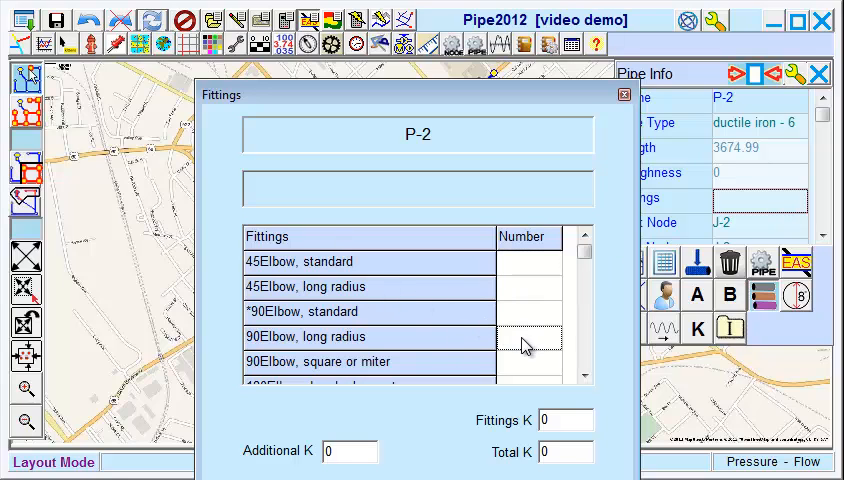
click(527, 337)
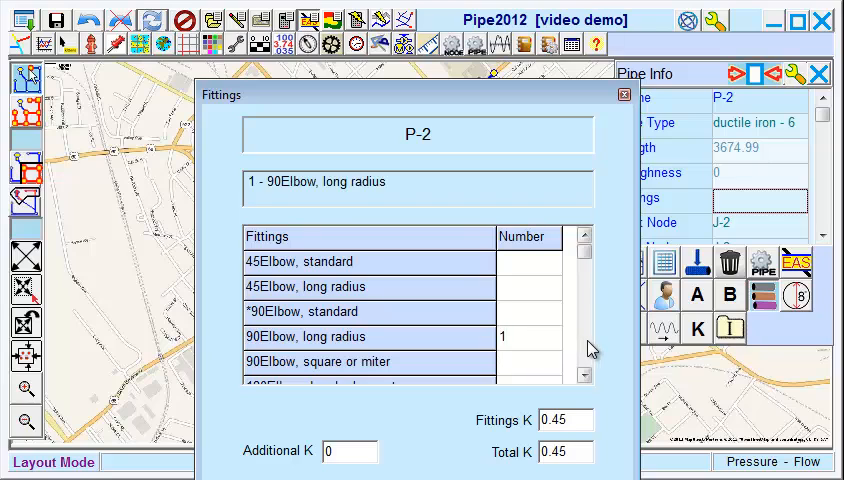
scroll(down, 3)
text(1)
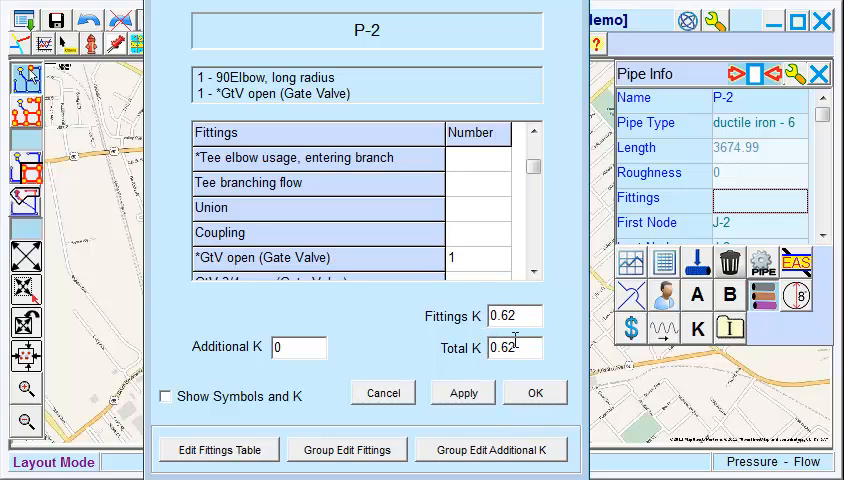
click(462, 392)
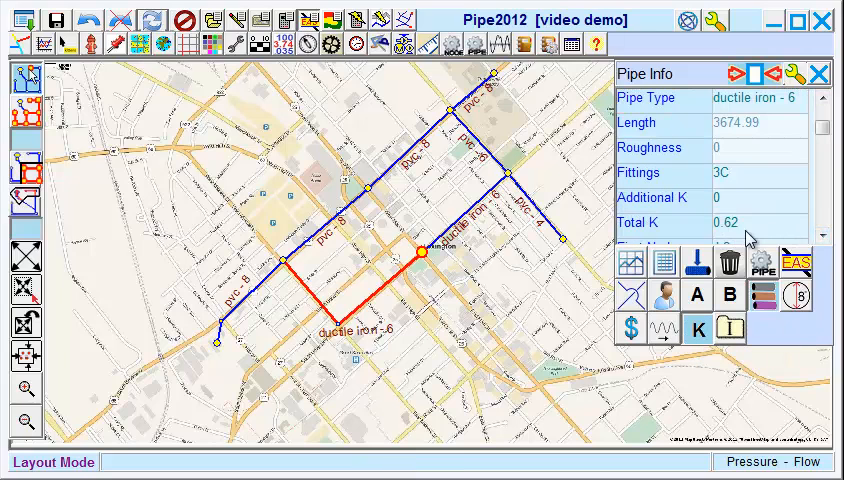
mouse_move(735, 235)
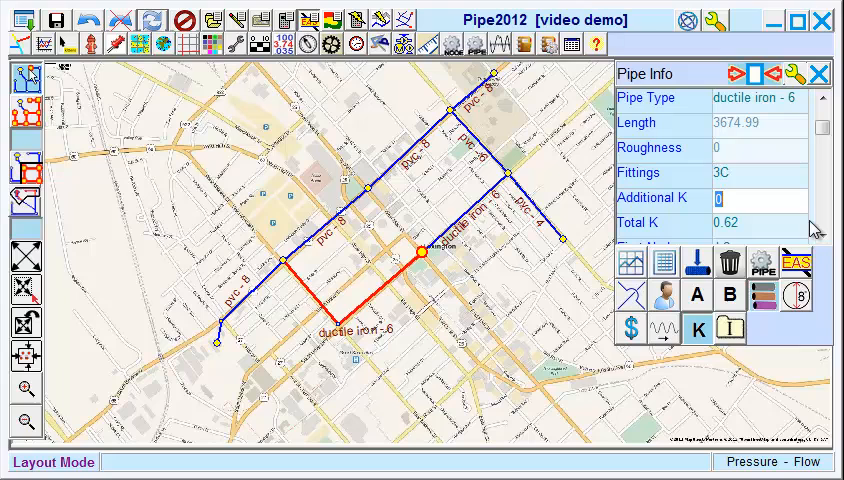
Step: Enter 1.2 as P-2's Additional K, bringing its total K to 1.82
text(1.2)
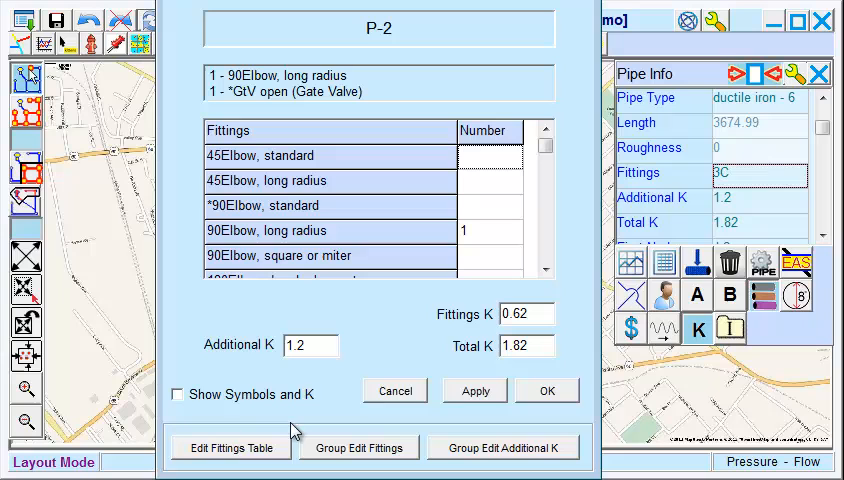
Step: Open the fittings table listing fitting symbols and their minor loss values
click(230, 447)
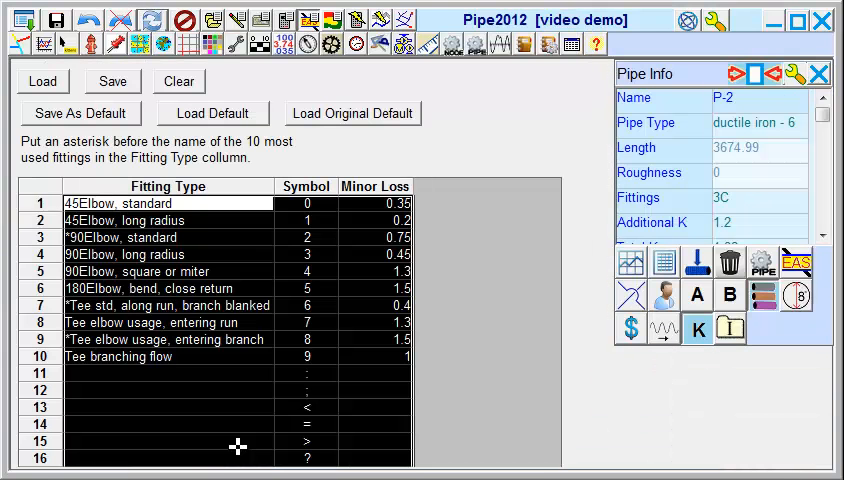
mouse_move(608, 147)
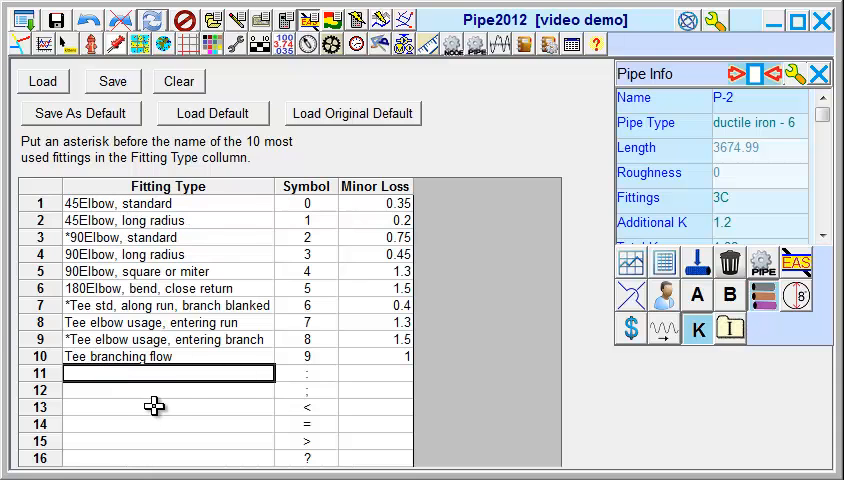
mouse_move(183, 314)
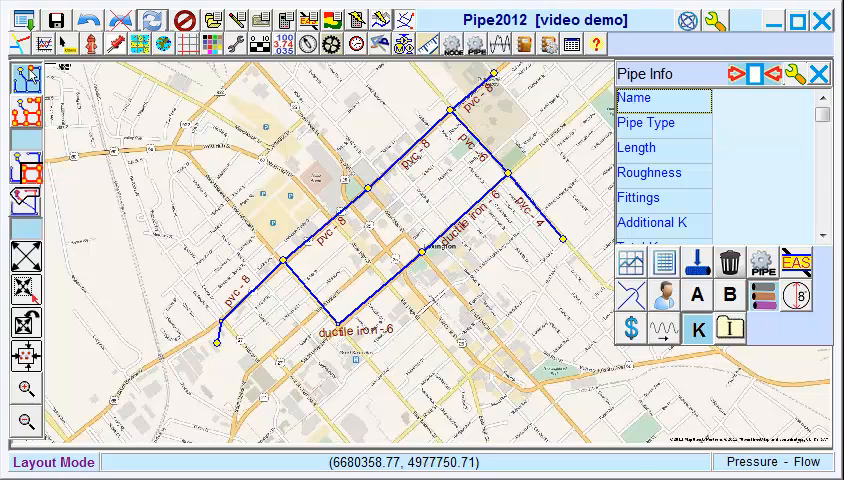
click(663, 97)
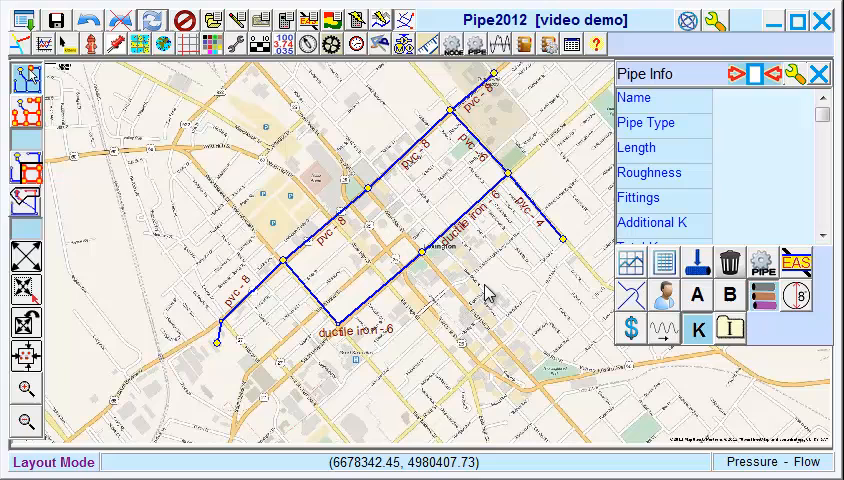
mouse_move(519, 326)
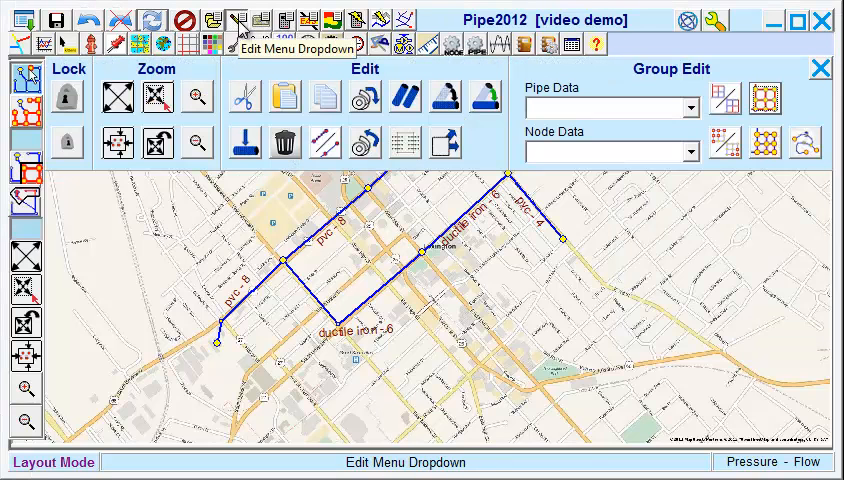
click(764, 103)
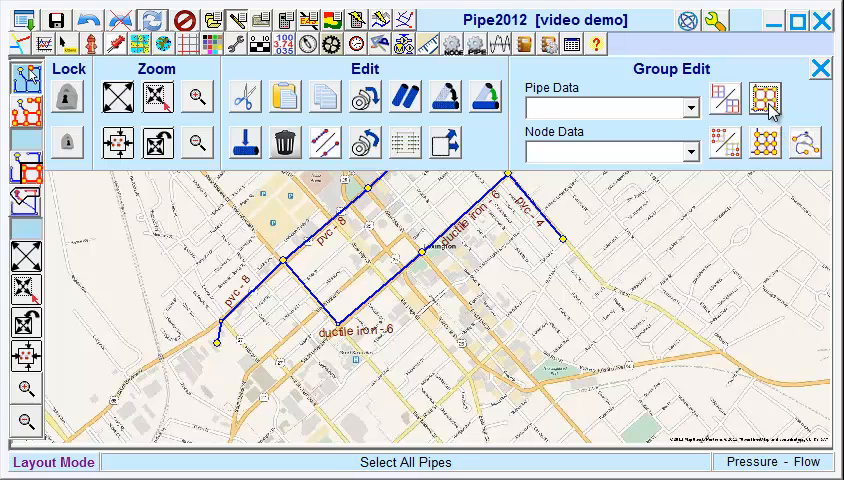
mouse_move(765, 100)
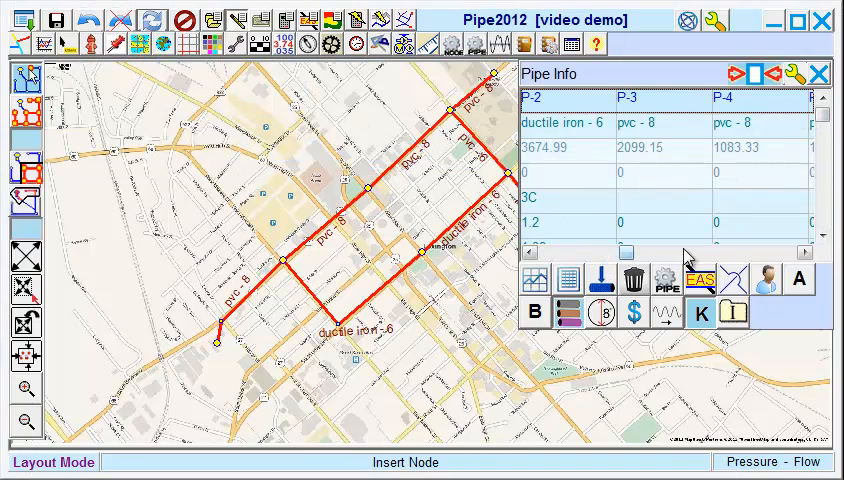
click(791, 252)
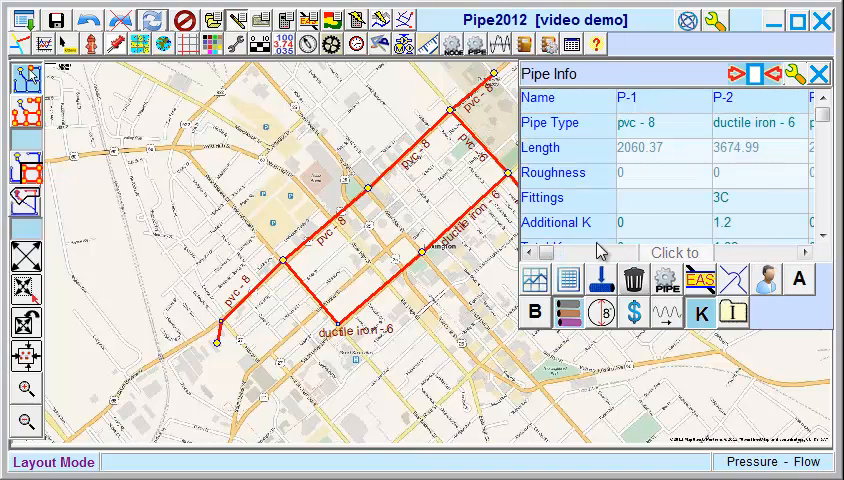
mouse_move(570, 177)
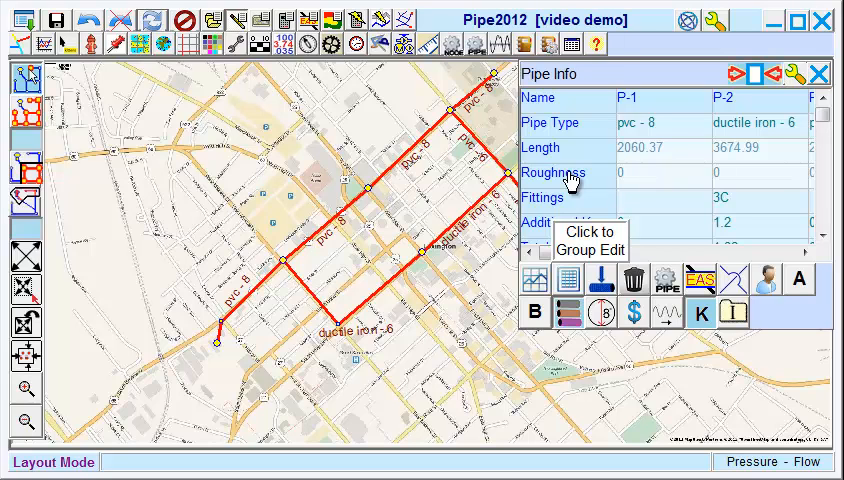
mouse_move(565, 183)
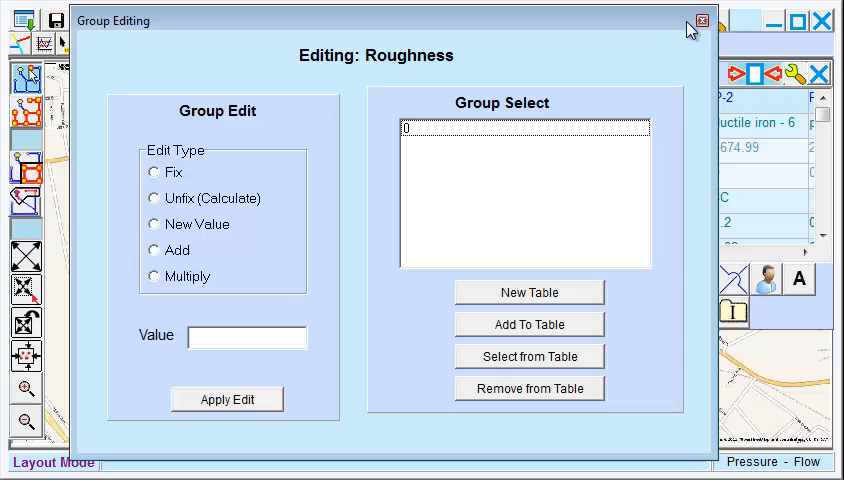
click(701, 20)
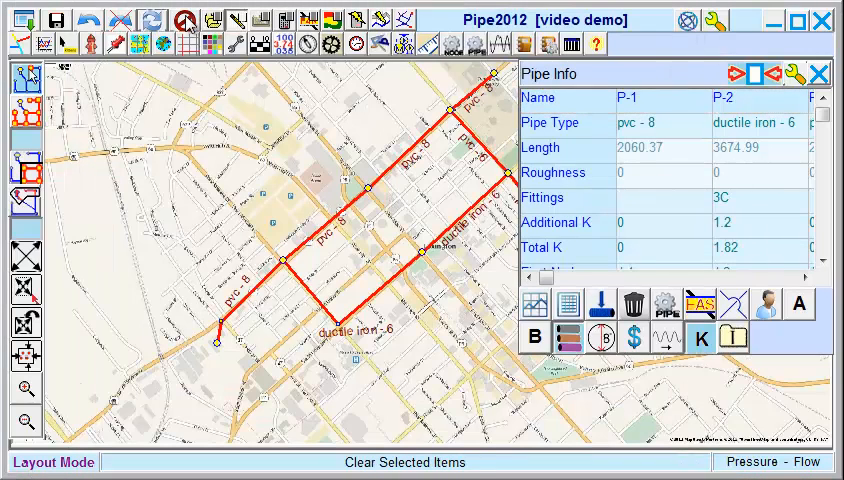
Step: Clear the selection, then drag box and polygon group selections around pipes P-2 and P-5
click(191, 20)
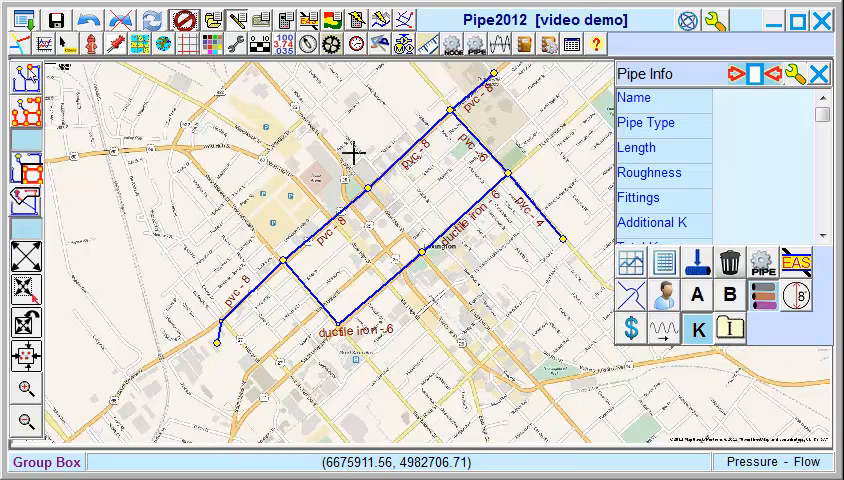
drag(360, 155, 525, 270)
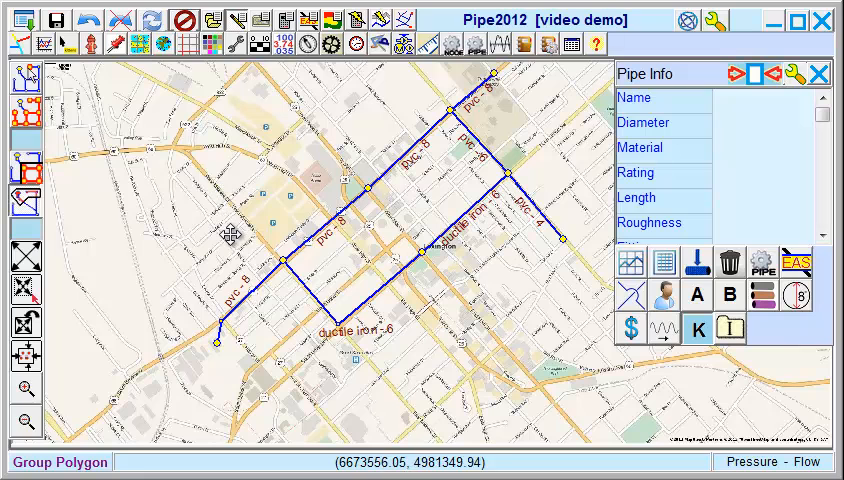
drag(228, 237, 398, 343)
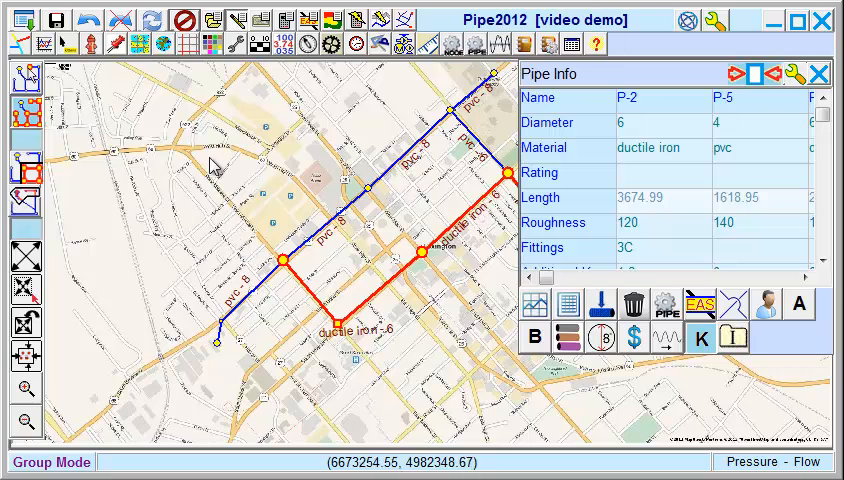
mouse_move(185, 22)
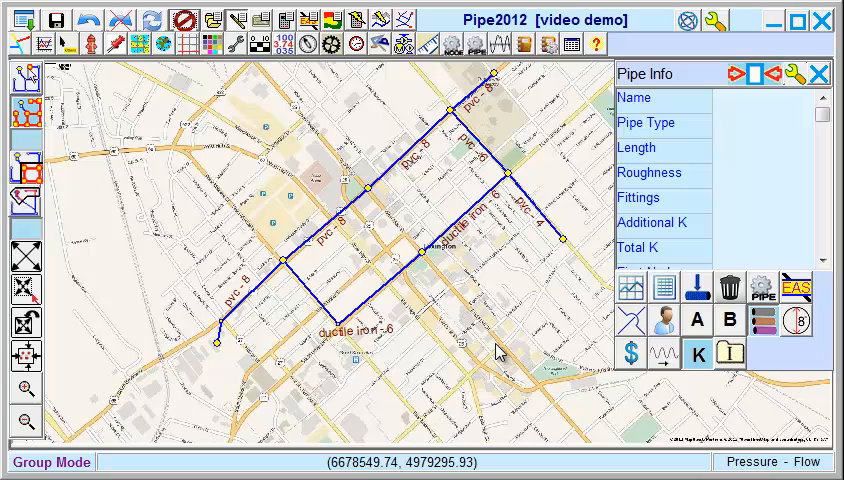
mouse_move(512, 356)
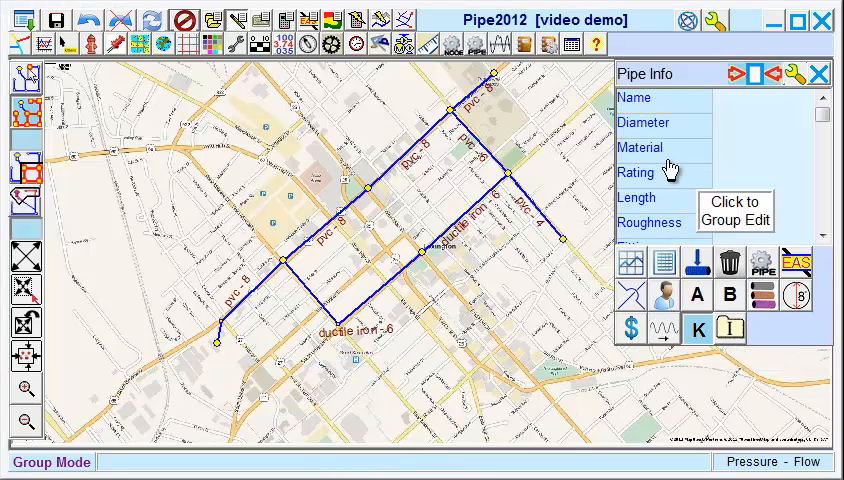
mouse_move(655, 155)
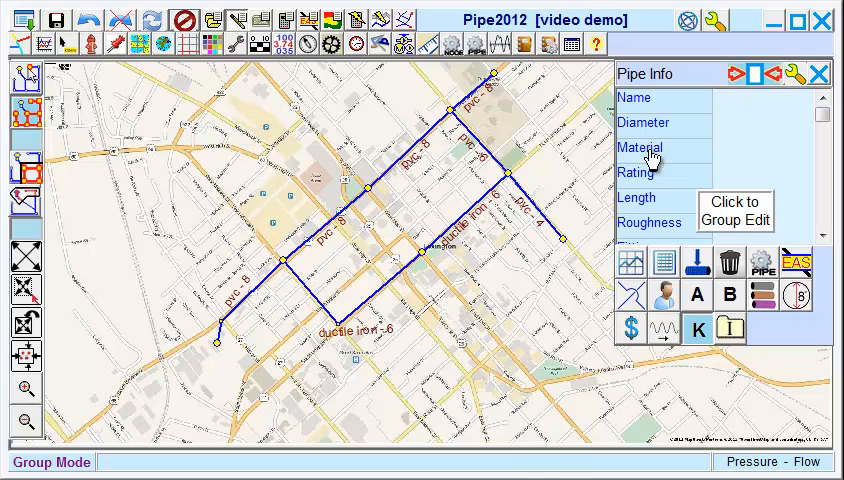
Step: Group-edit all PVC pipes to a new roughness value of 140
click(640, 147)
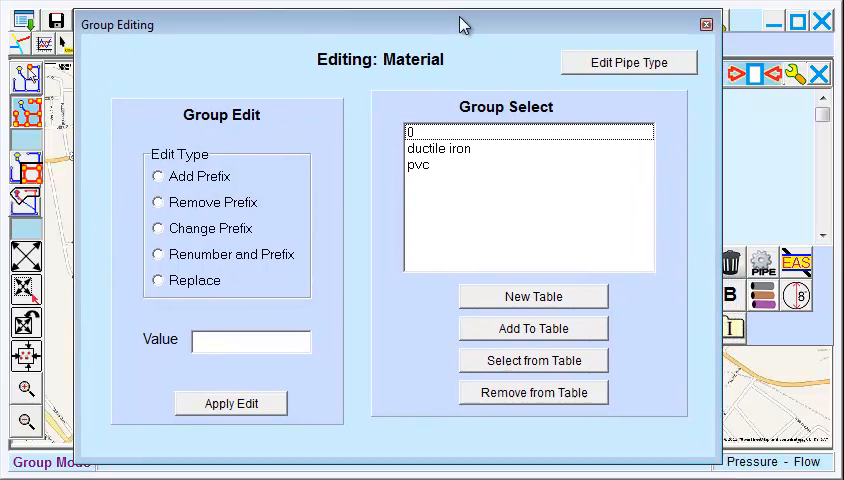
click(418, 158)
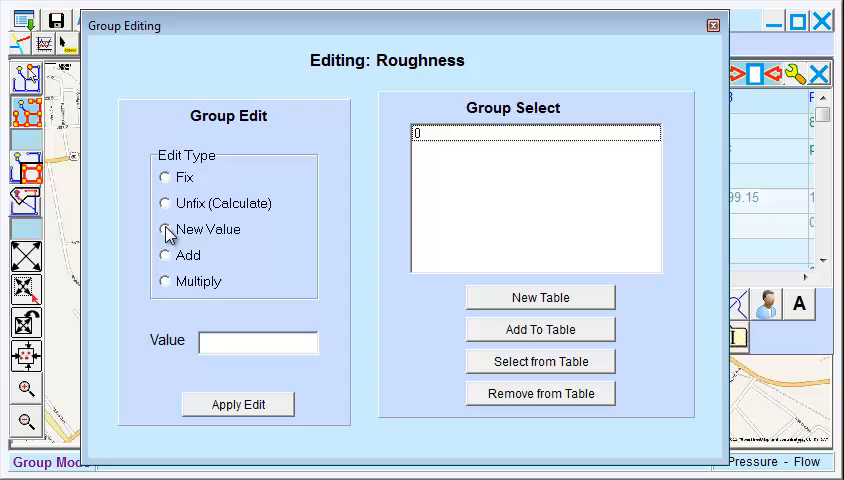
click(165, 229)
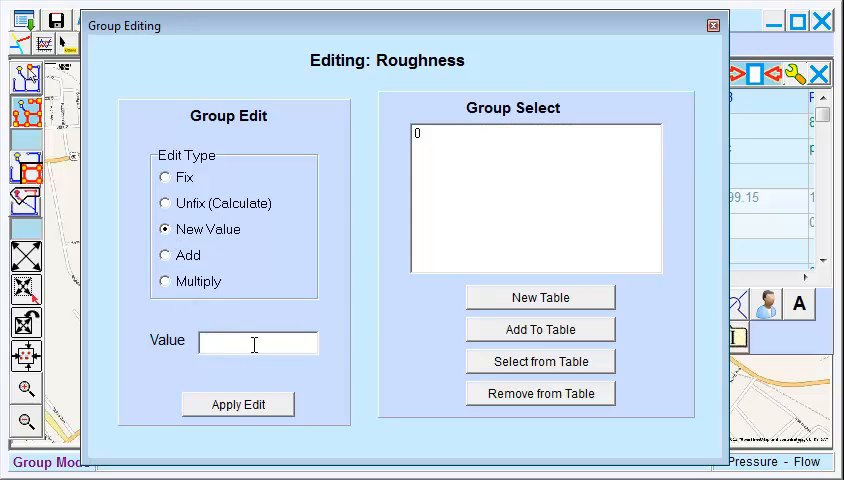
text(140)
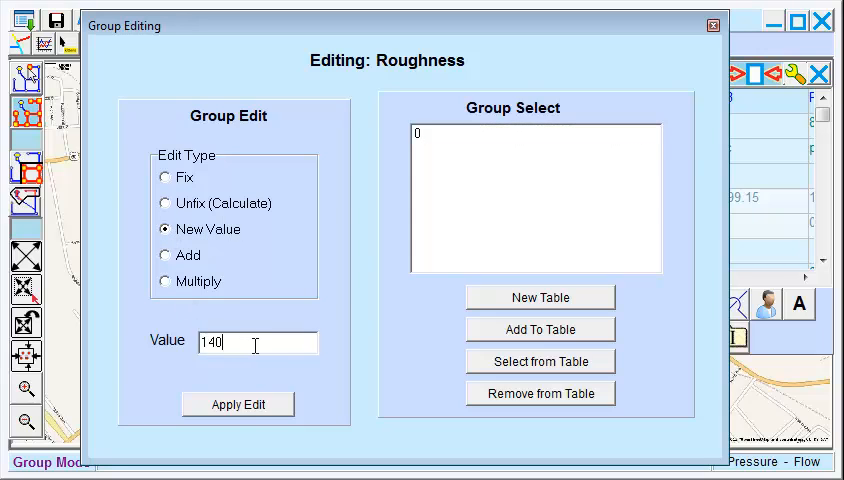
click(238, 404)
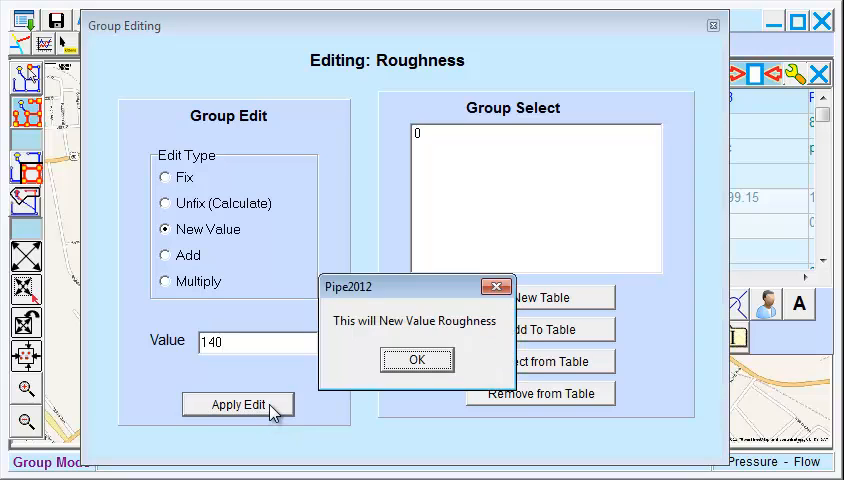
click(416, 359)
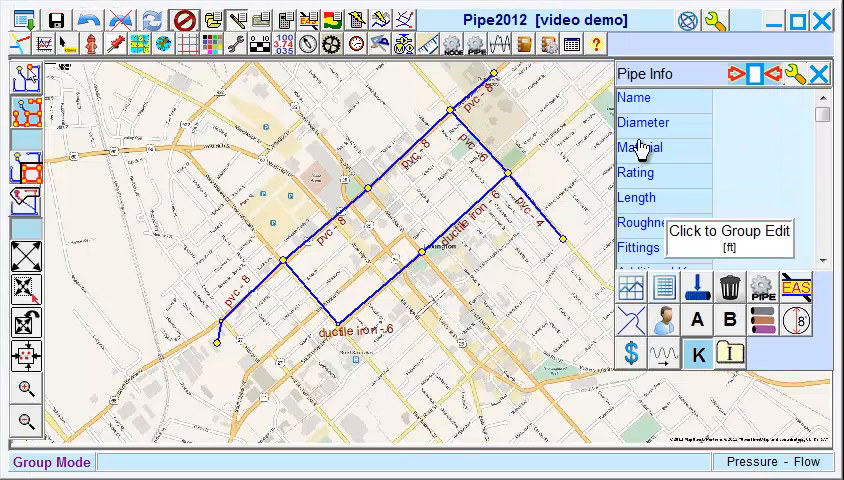
Step: Group-edit all ductile iron pipes to roughness 120
click(640, 147)
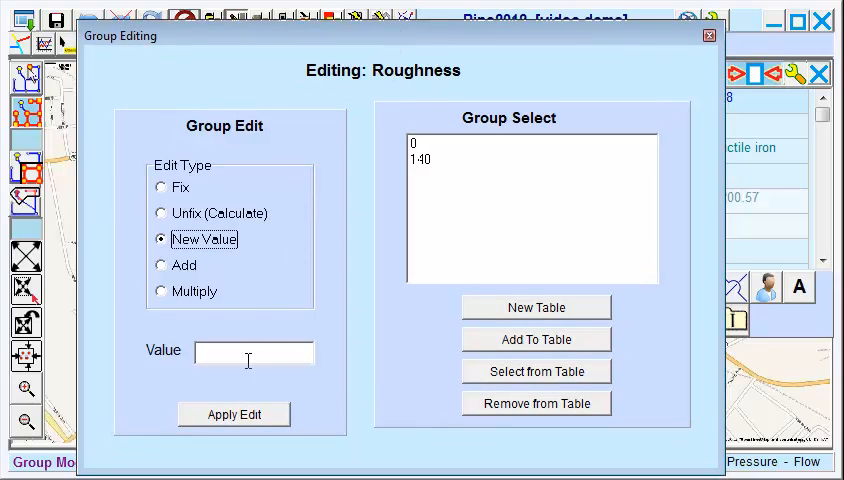
text(120)
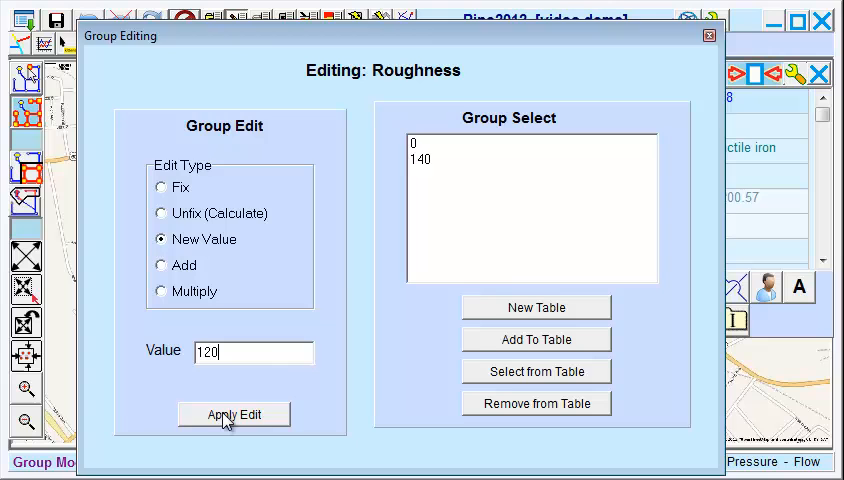
click(234, 414)
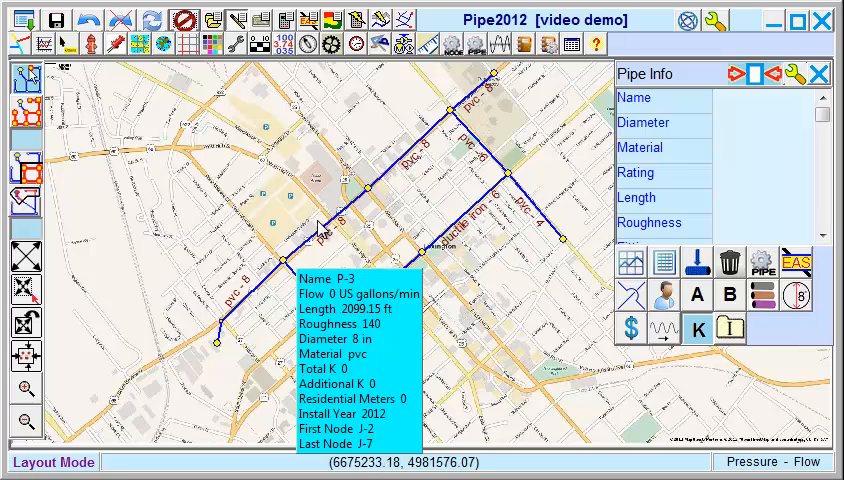
mouse_move(492, 346)
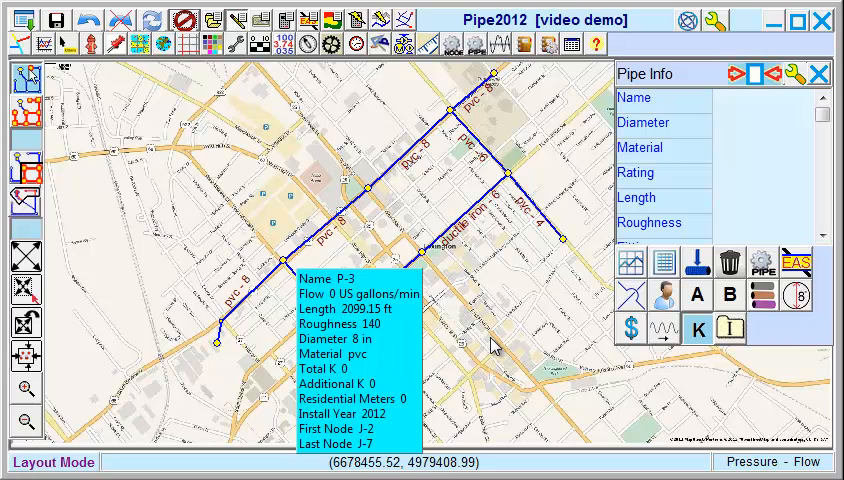
mouse_move(498, 328)
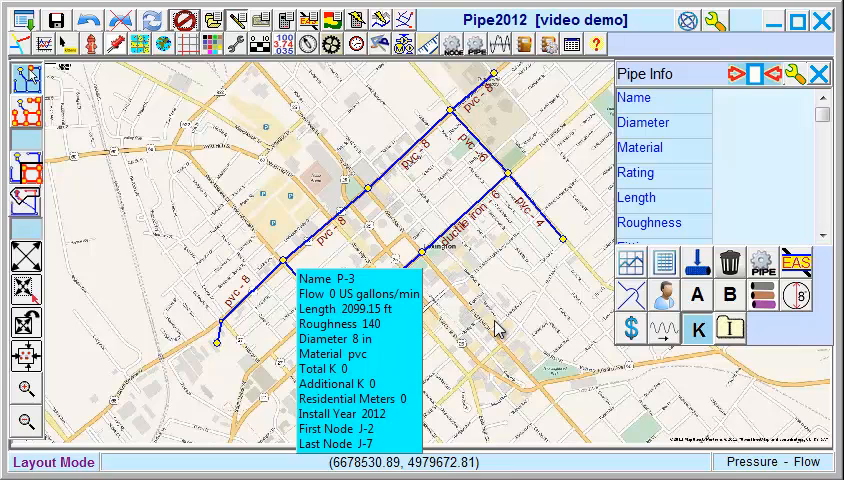
mouse_move(507, 268)
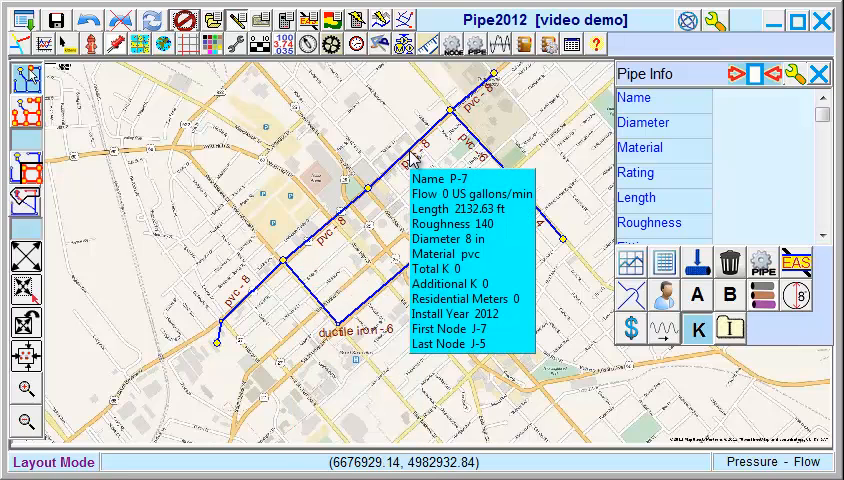
Step: Select pipe P-7 to show its properties in Pipe Info
click(410, 150)
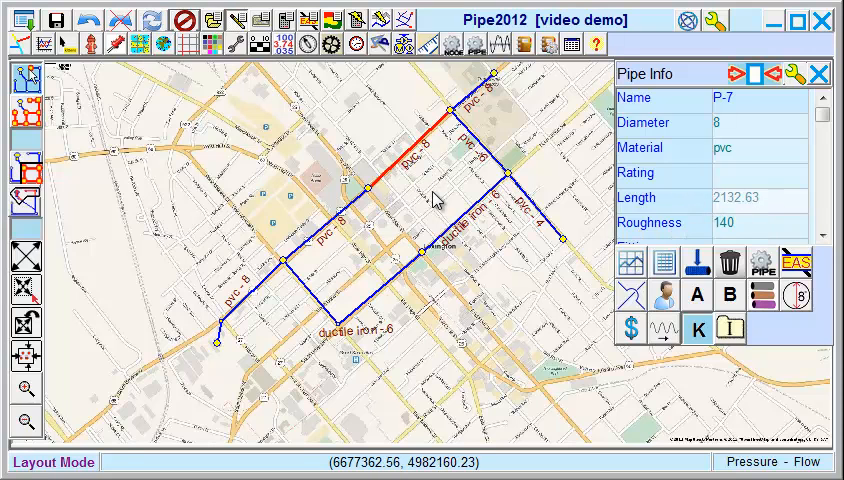
mouse_move(358, 210)
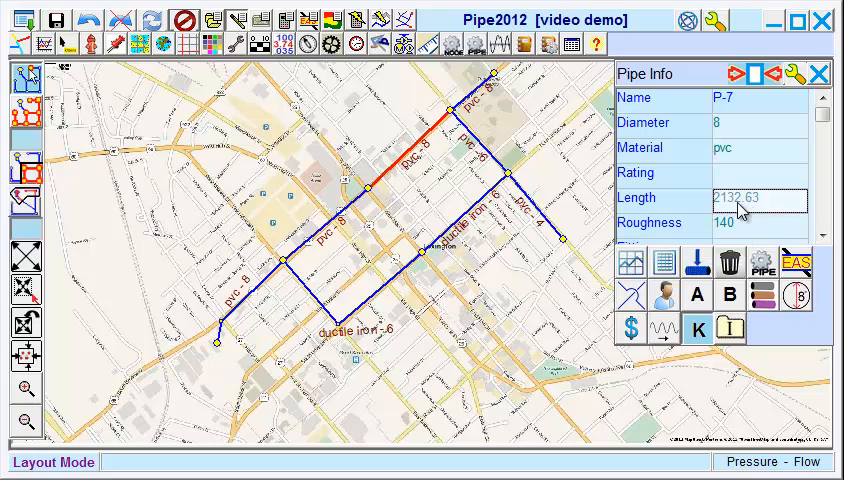
mouse_move(708, 215)
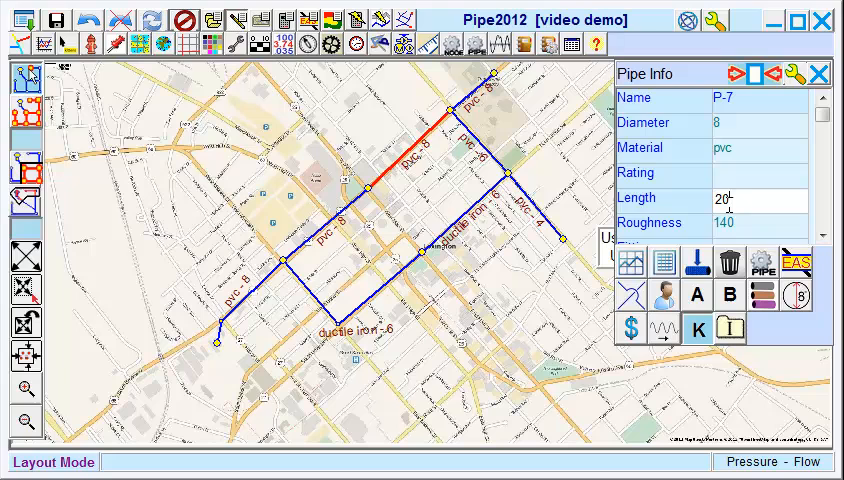
Step: Set pipe P-7's length to 2000 ft
text(2000)
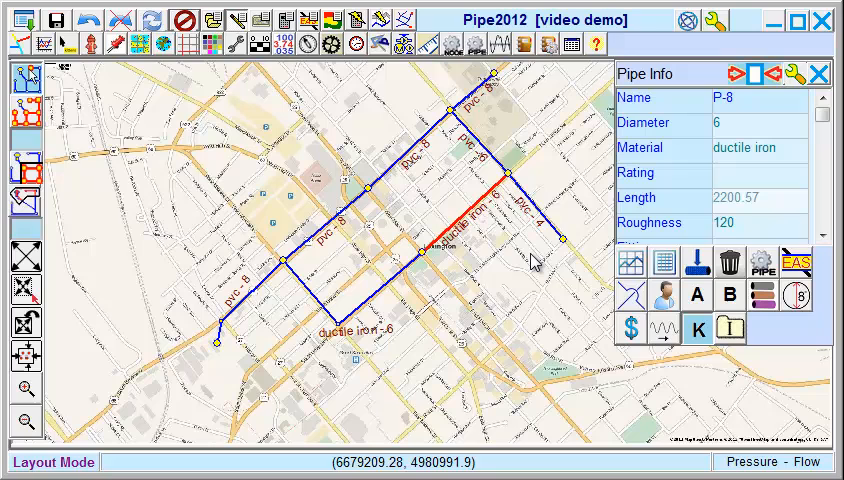
mouse_move(753, 228)
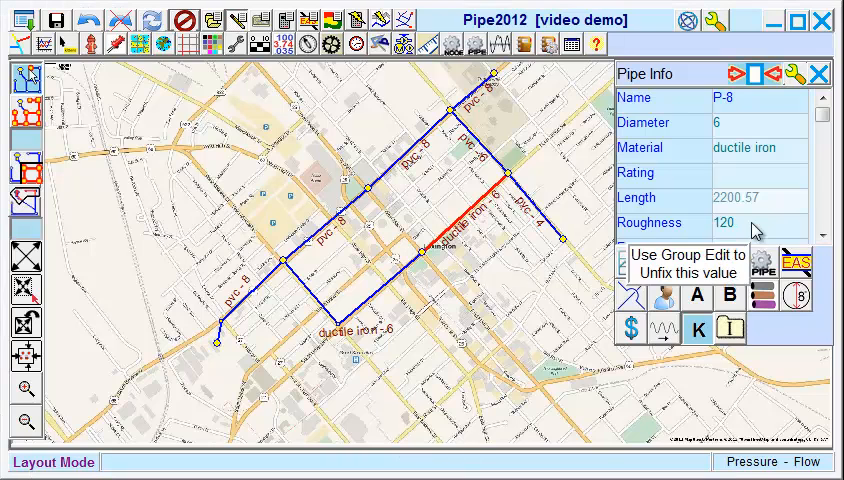